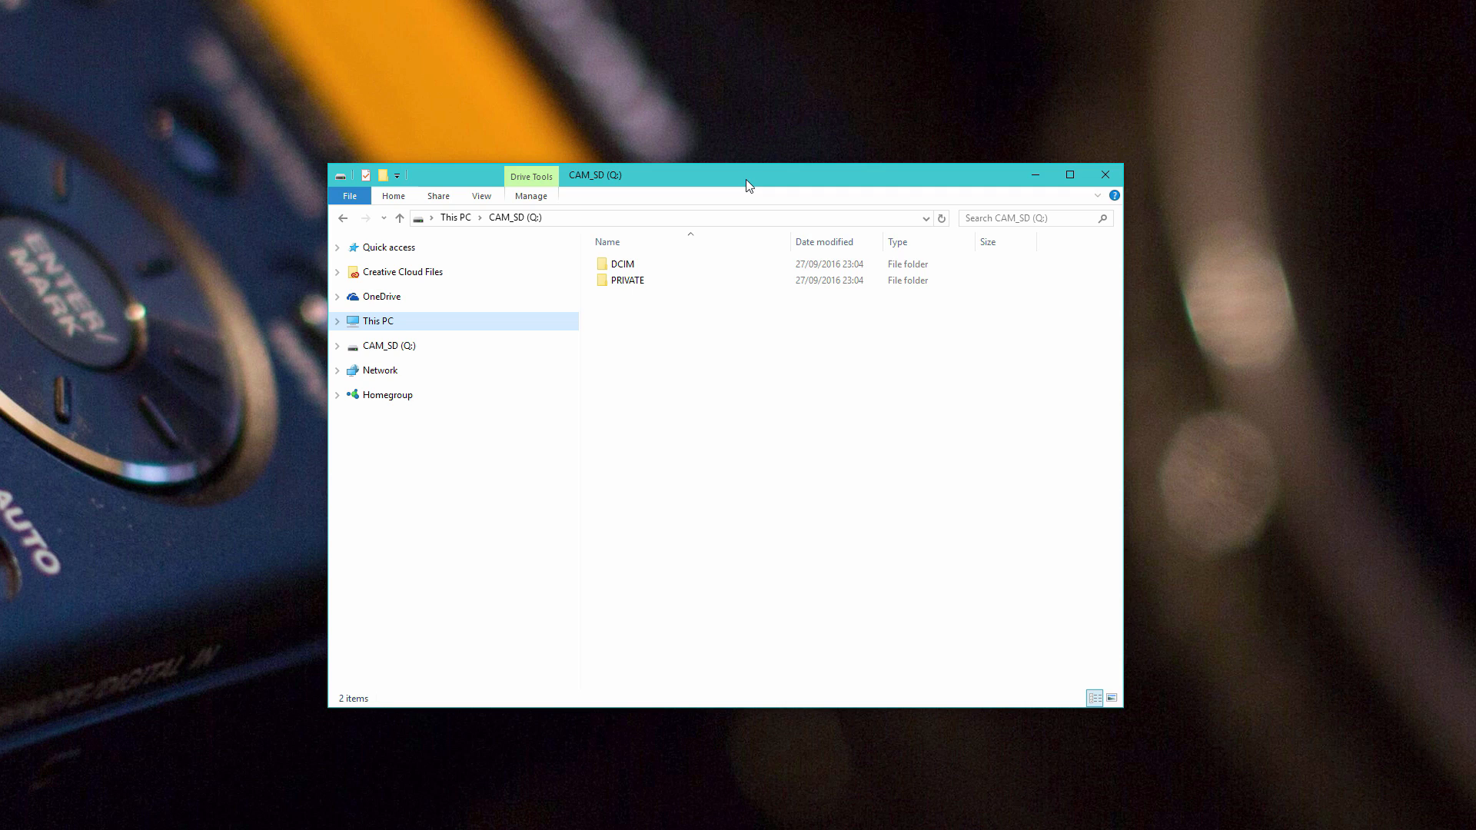
mouse_move(733, 319)
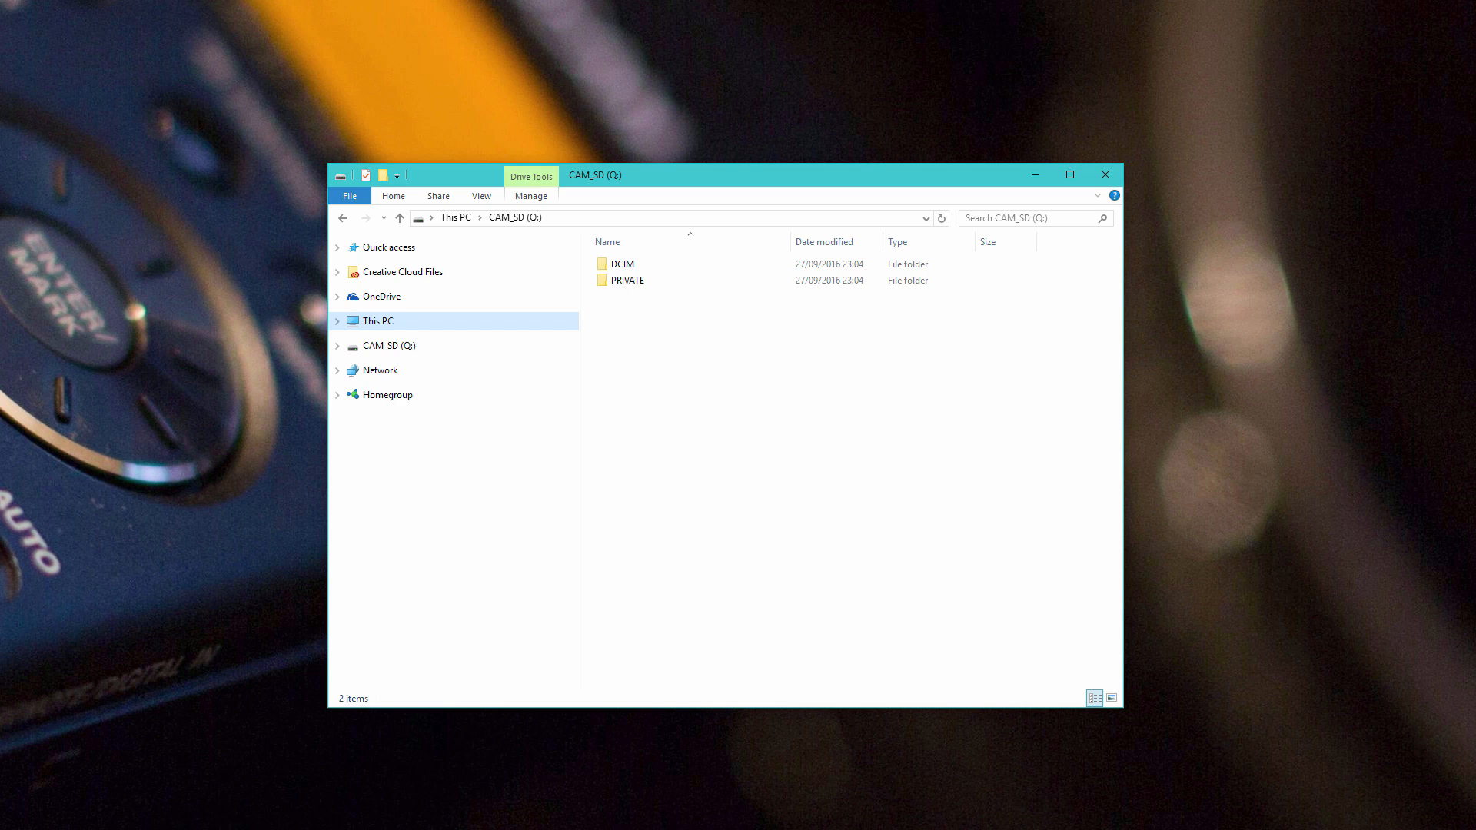
mouse_move(712, 418)
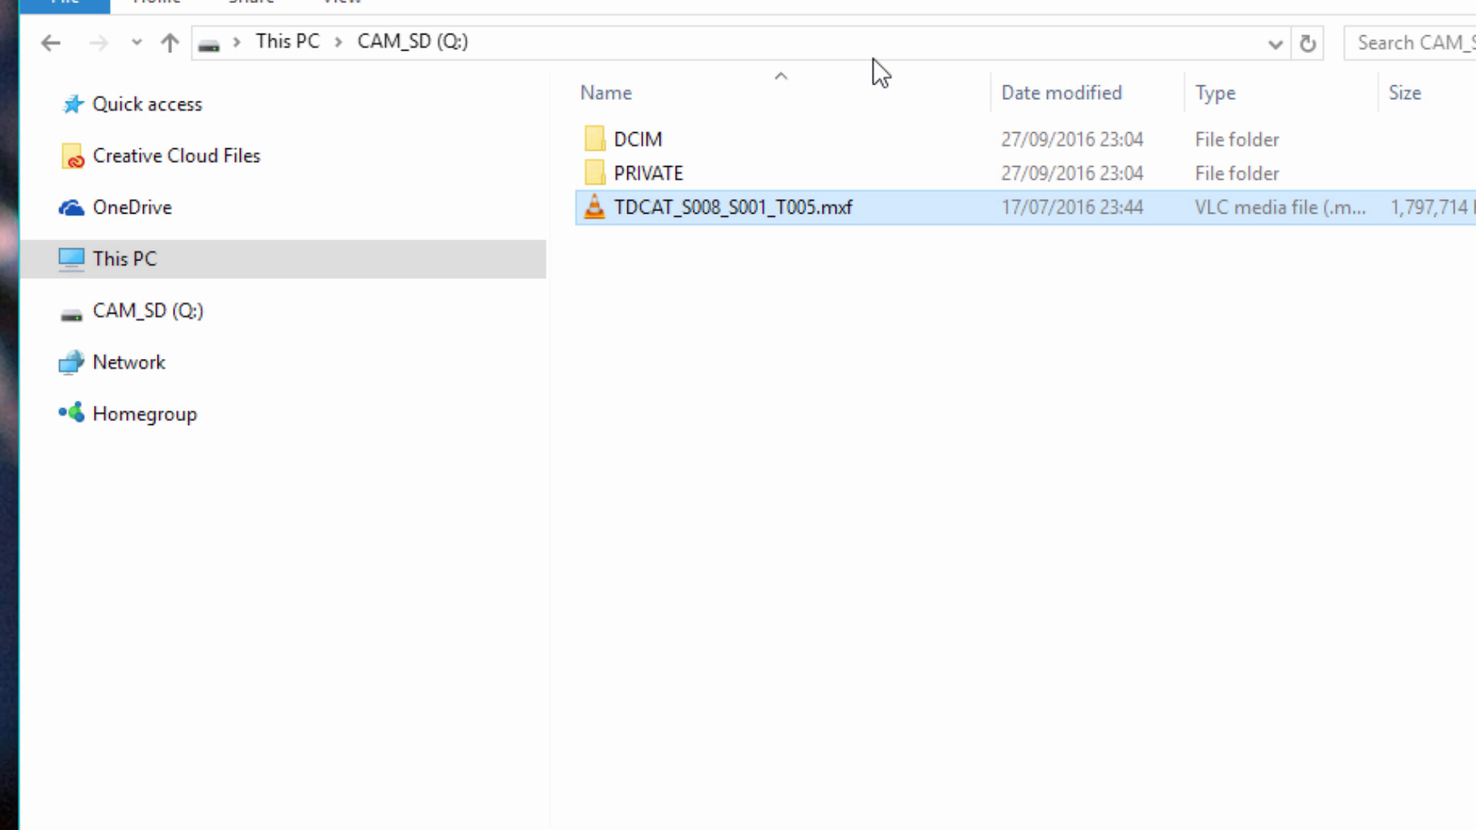
mouse_move(640, 140)
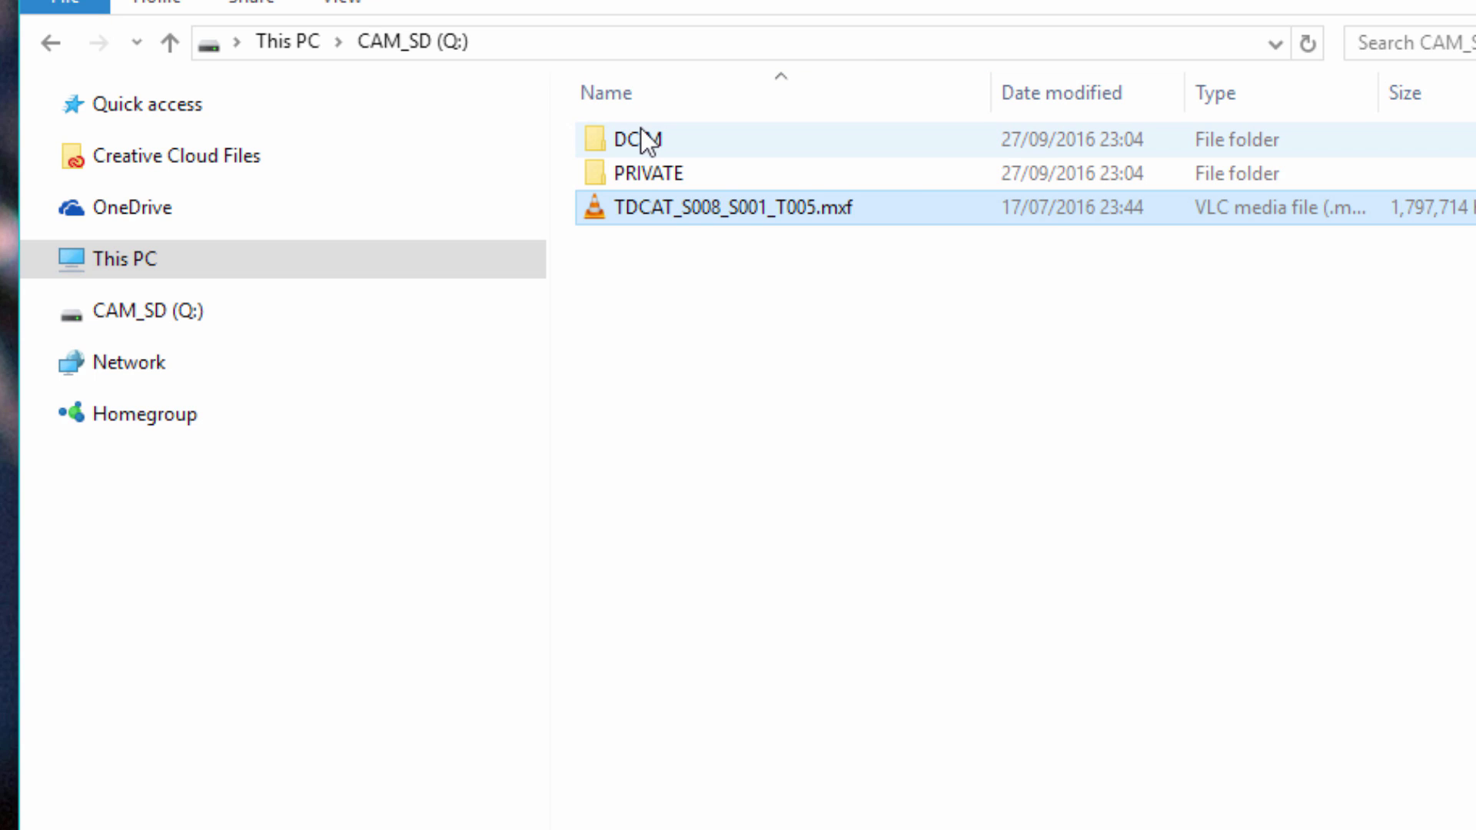
mouse_move(639, 142)
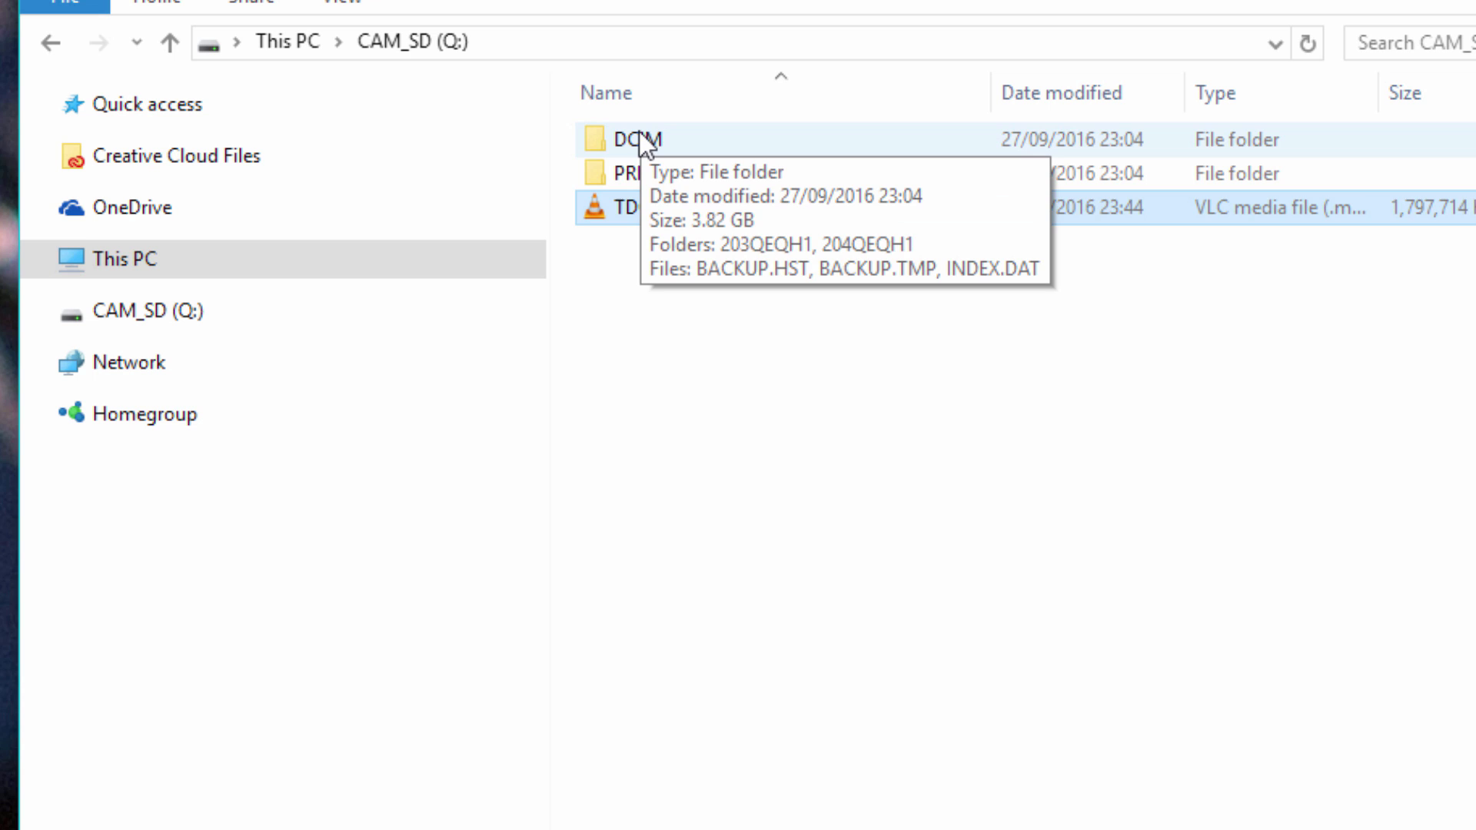
Step: Copy 12030001.MOV from the card's DCIM/203QEQH1 folder onto the desktop
double_click(627, 140)
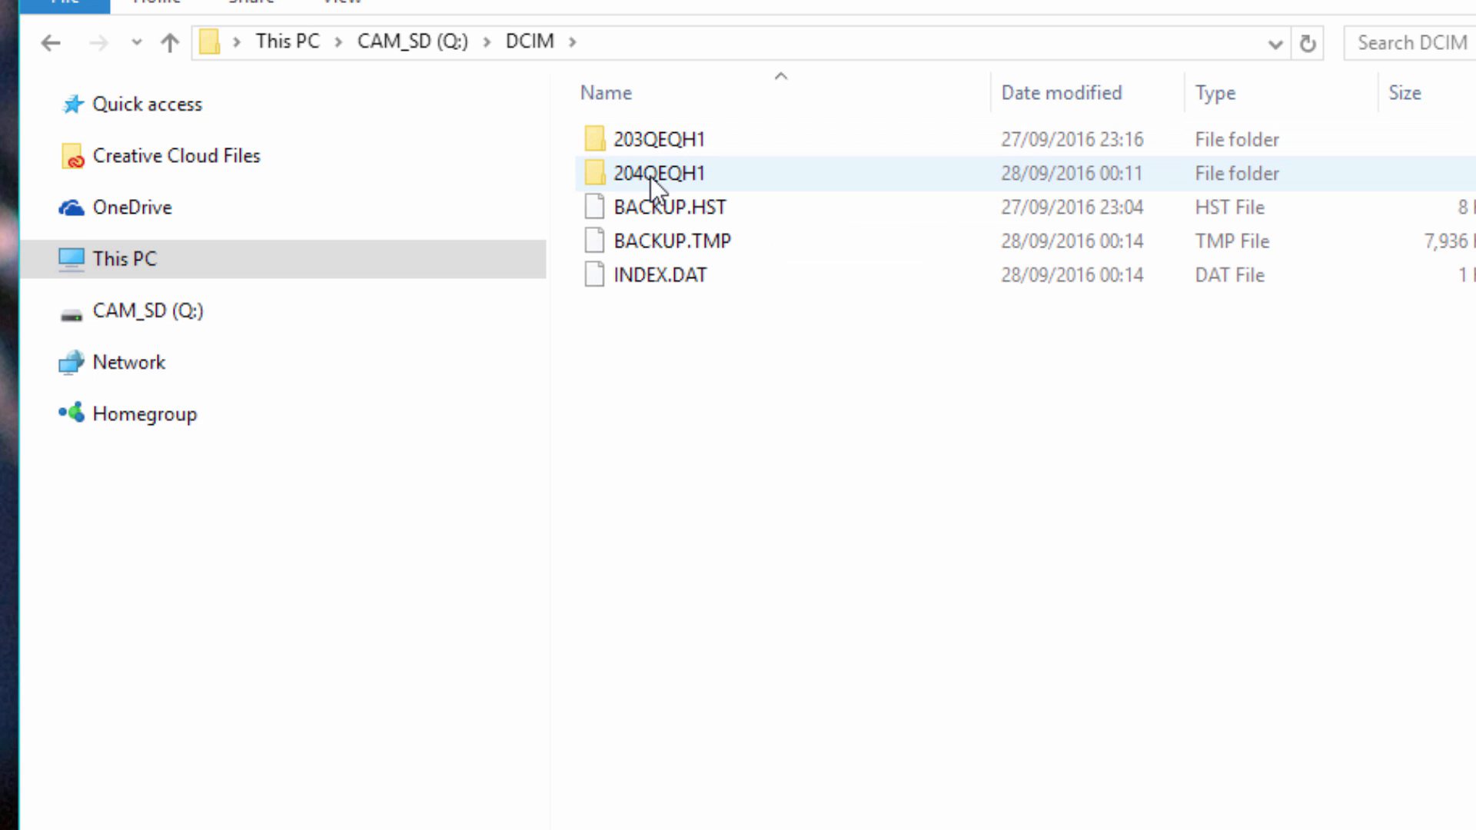
double_click(655, 140)
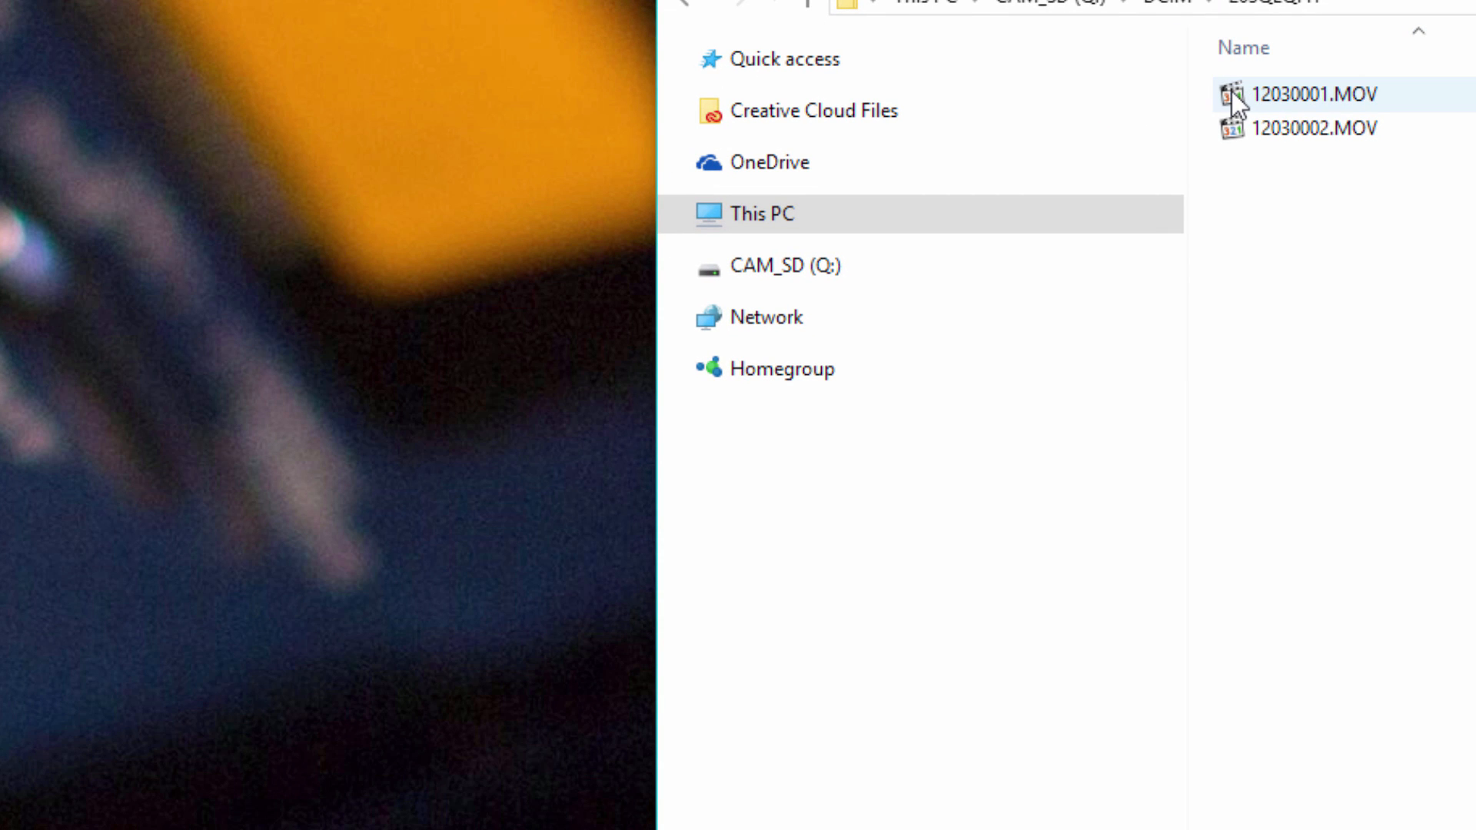
mouse_move(1241, 101)
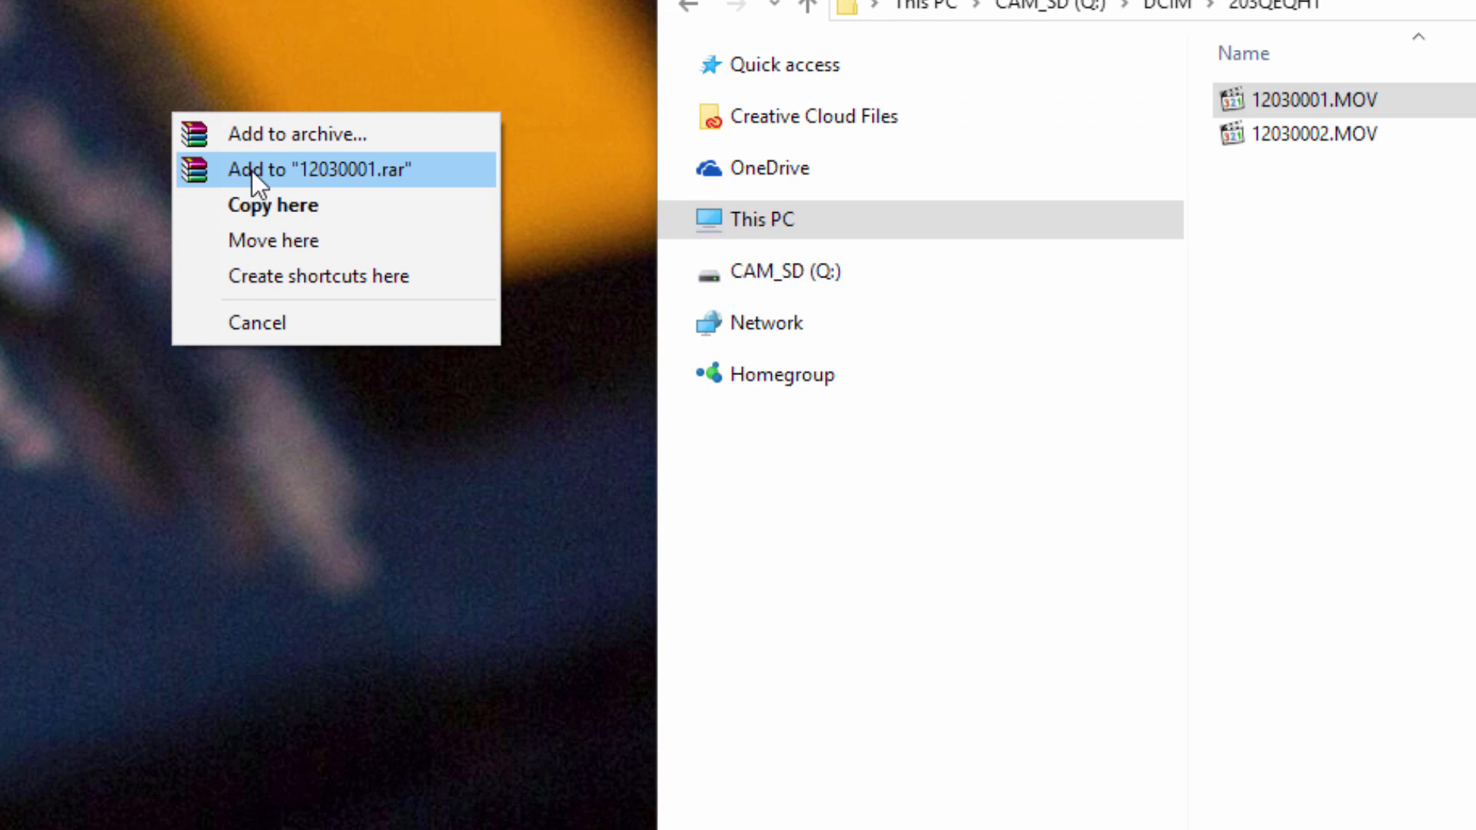
click(272, 204)
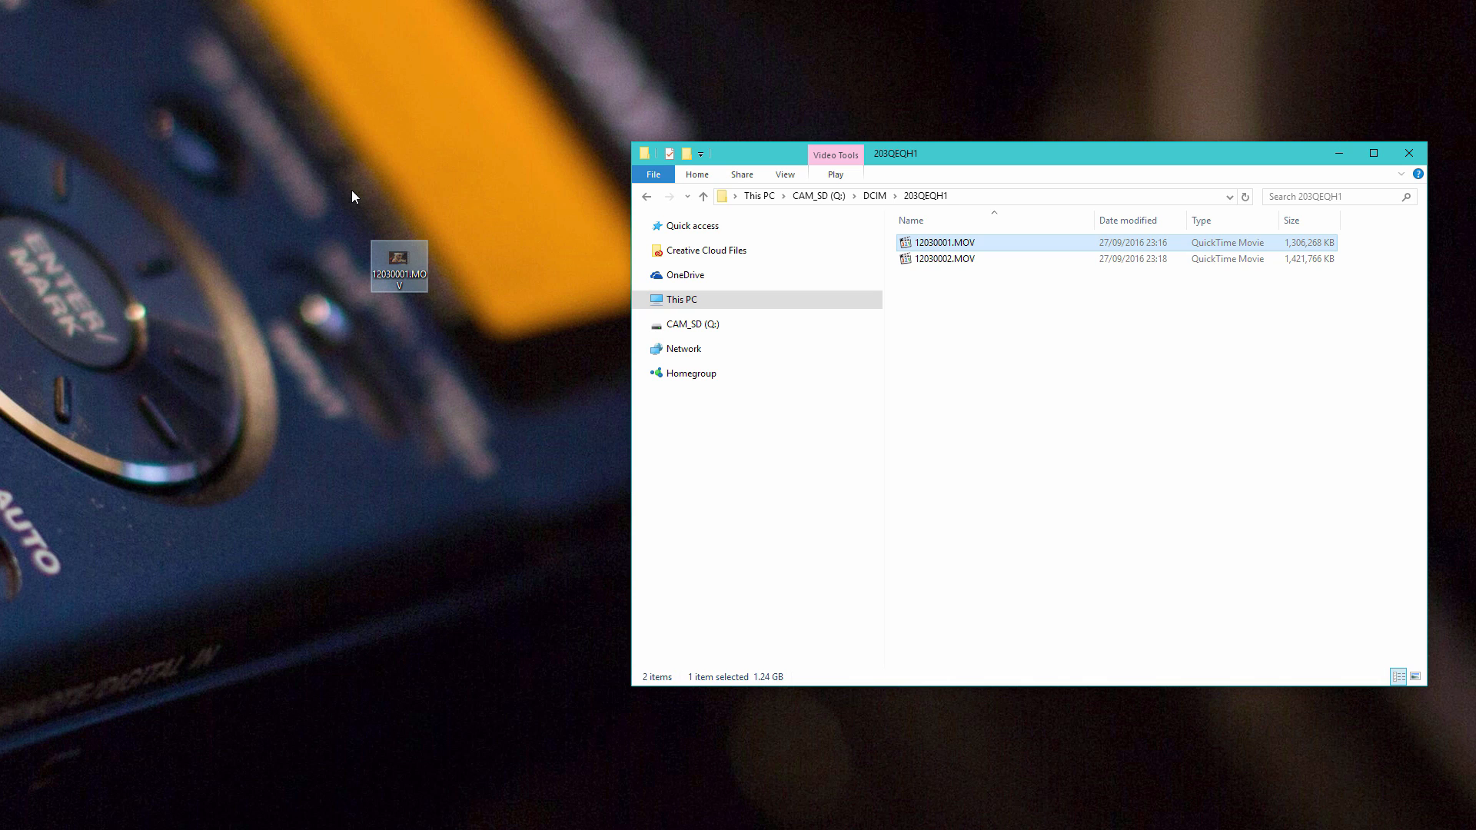
mouse_move(226, 132)
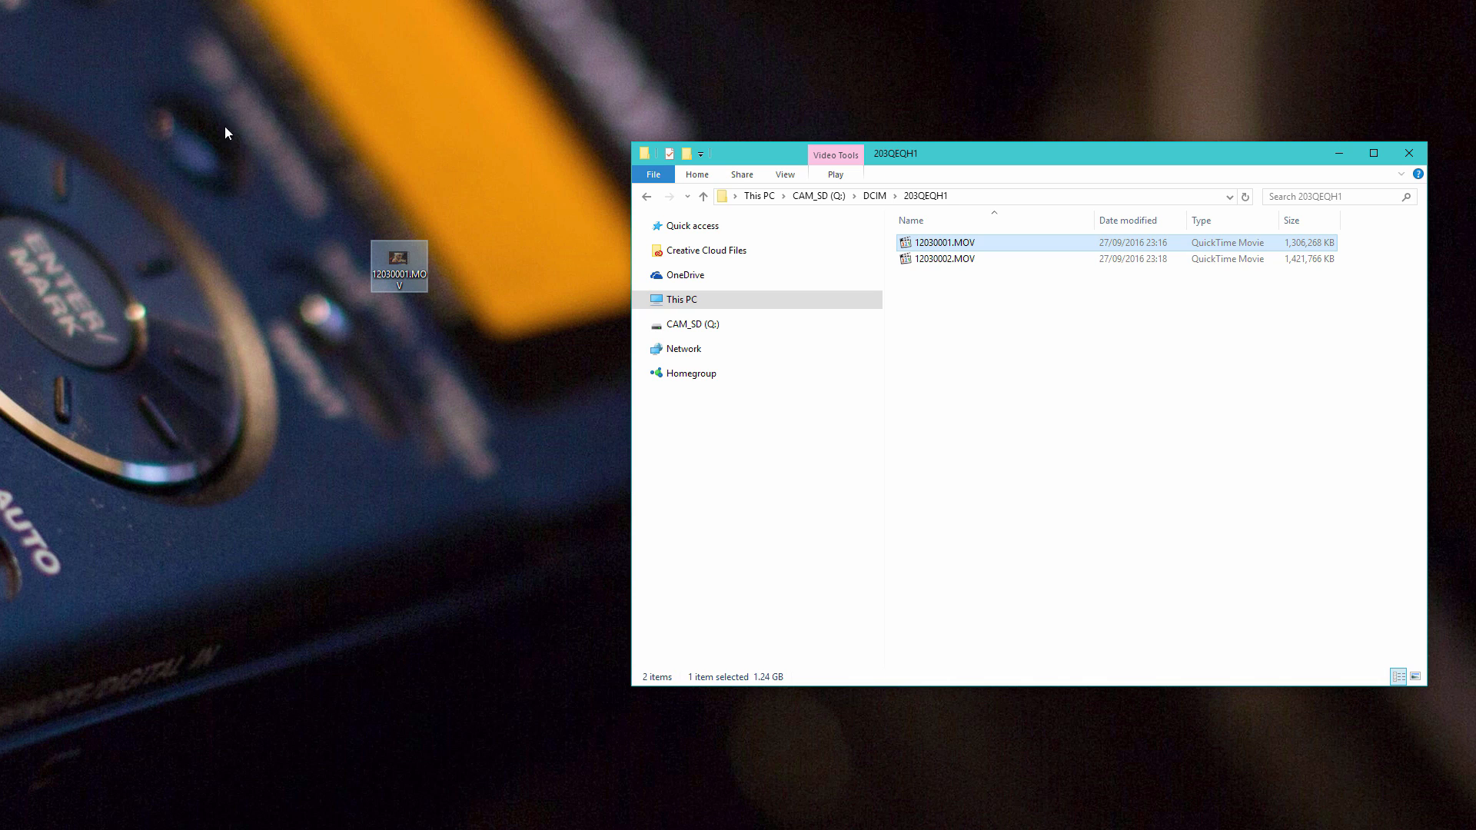
mouse_move(242, 127)
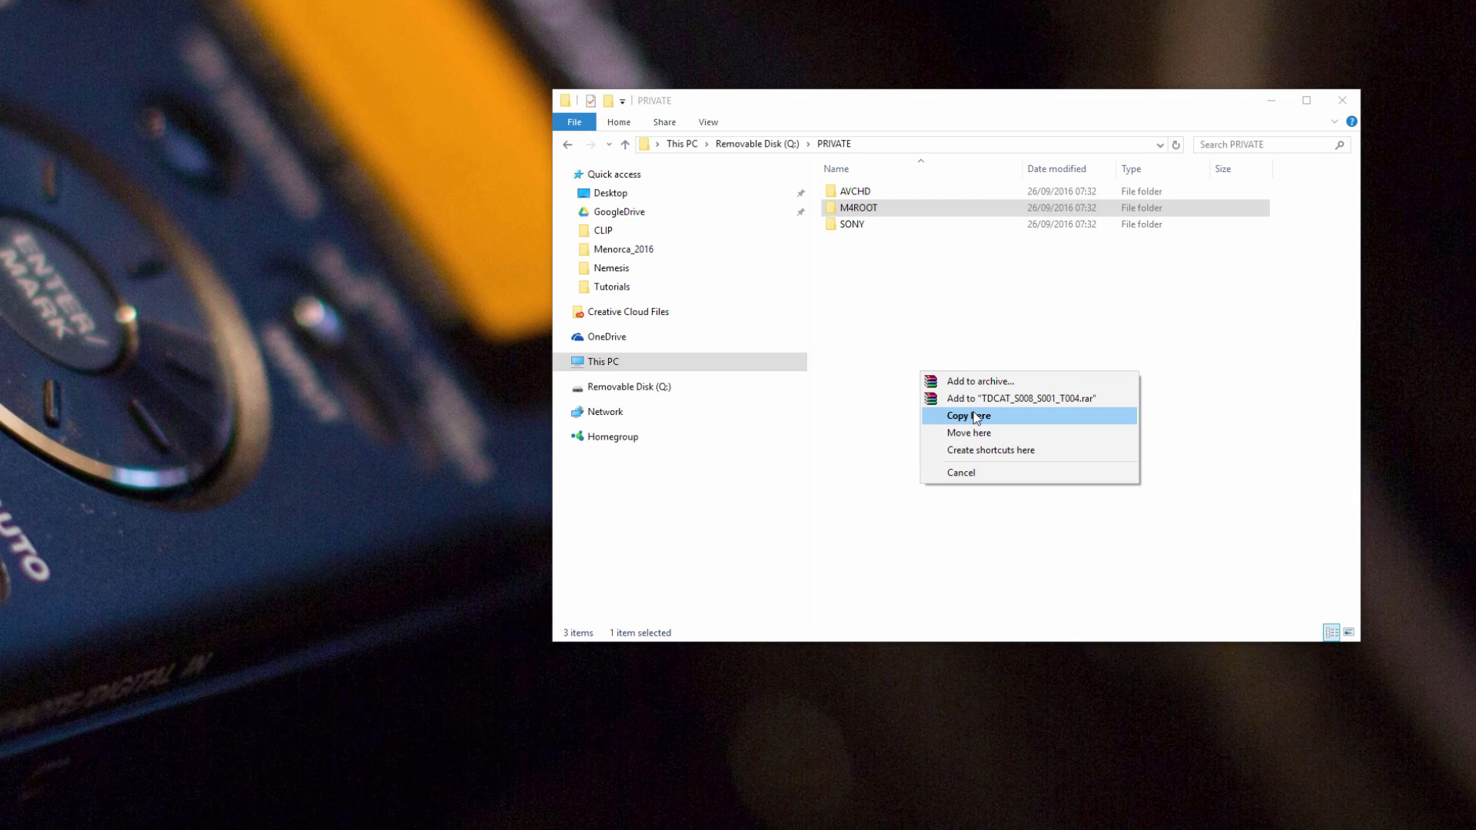
Step: Copy TDCAT_S008_S001_T004.mxf into the PRIVATE folder on Removable Disk (Q:)
click(967, 415)
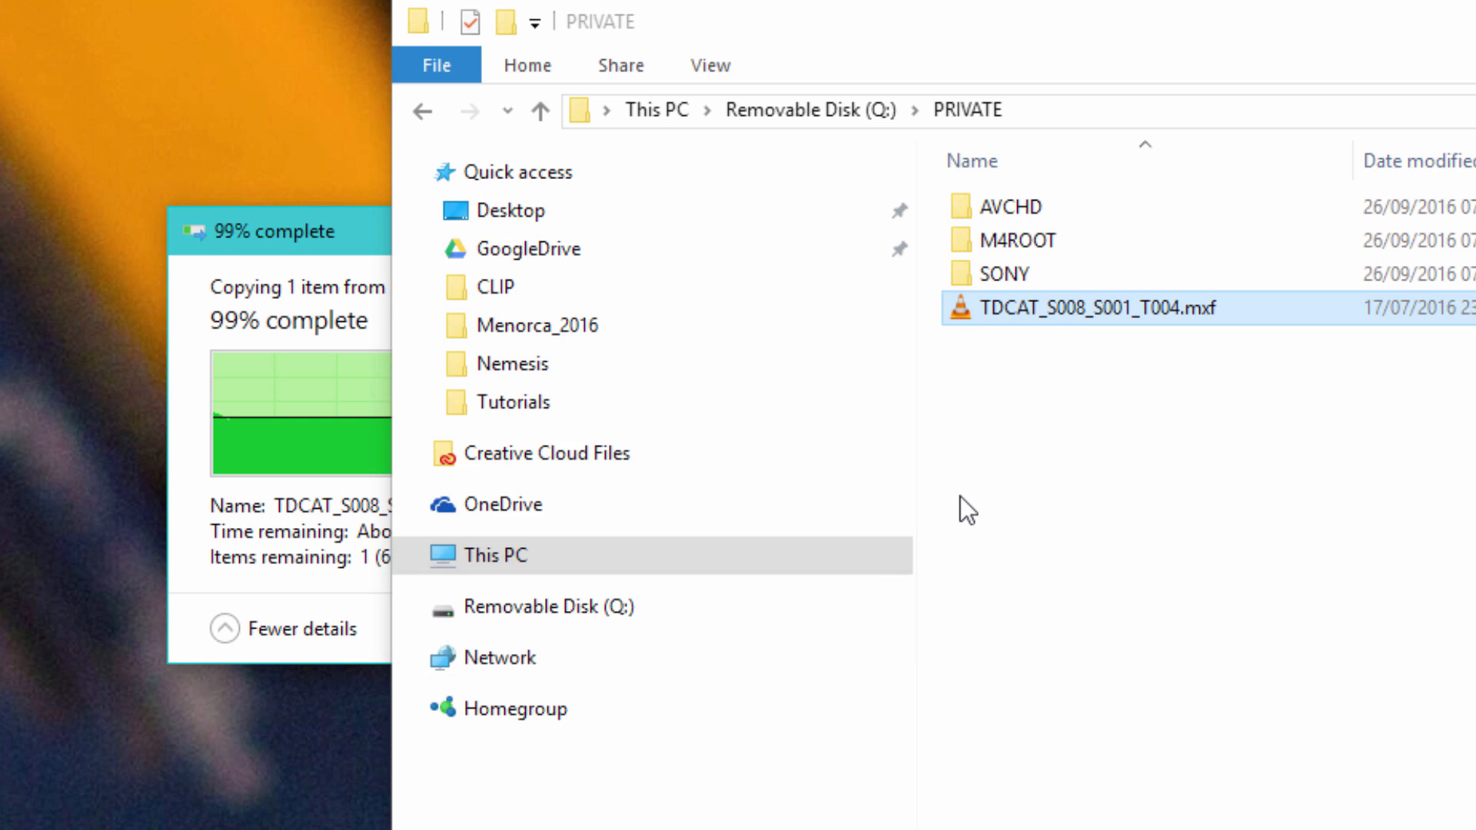
mouse_move(1030, 240)
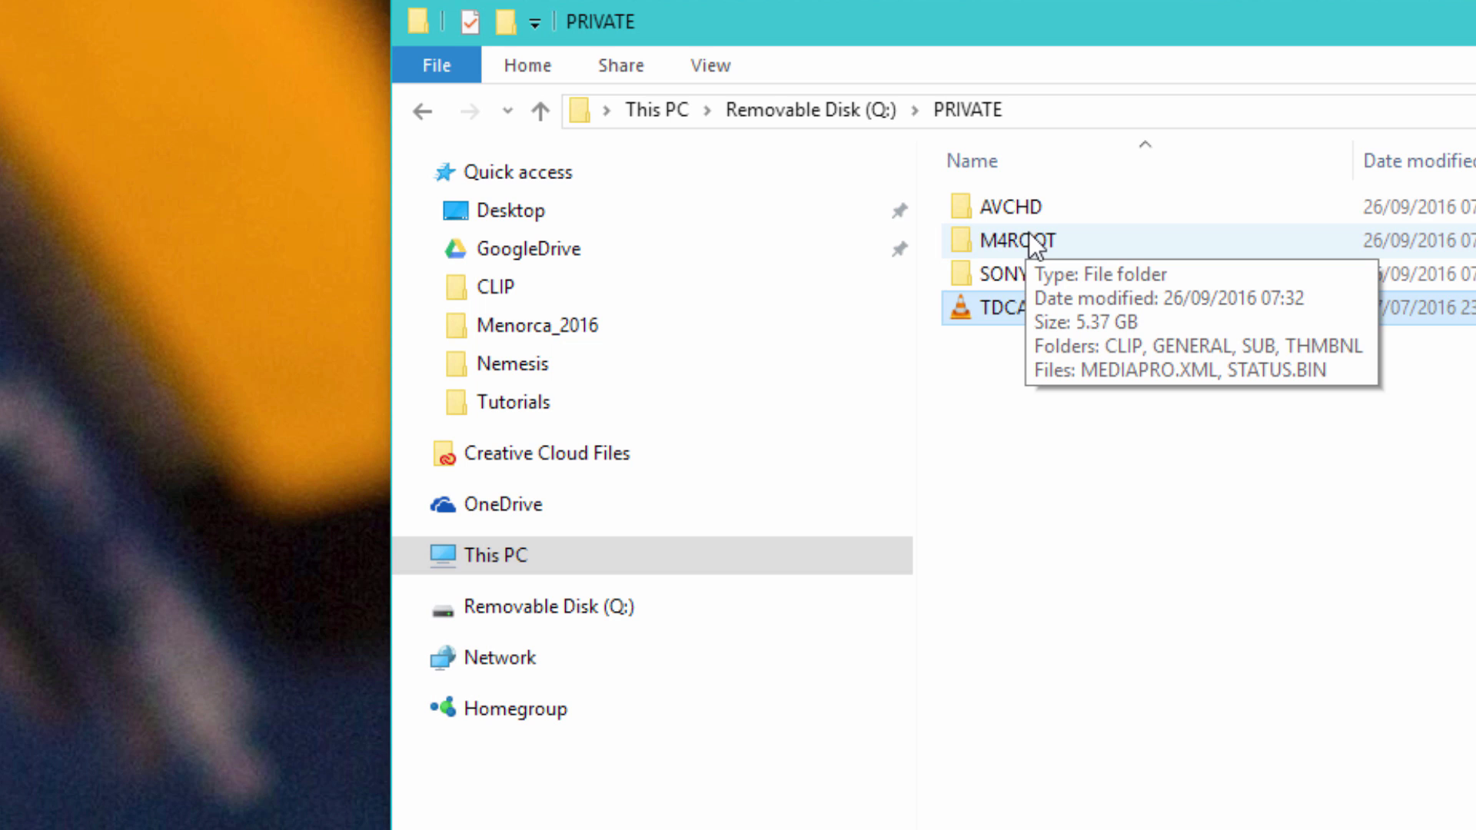
Step: Copy C0006.MP4 from PRIVATE/M4ROOT/CLIP to the Desktop, overwriting the existing copy
double_click(1025, 239)
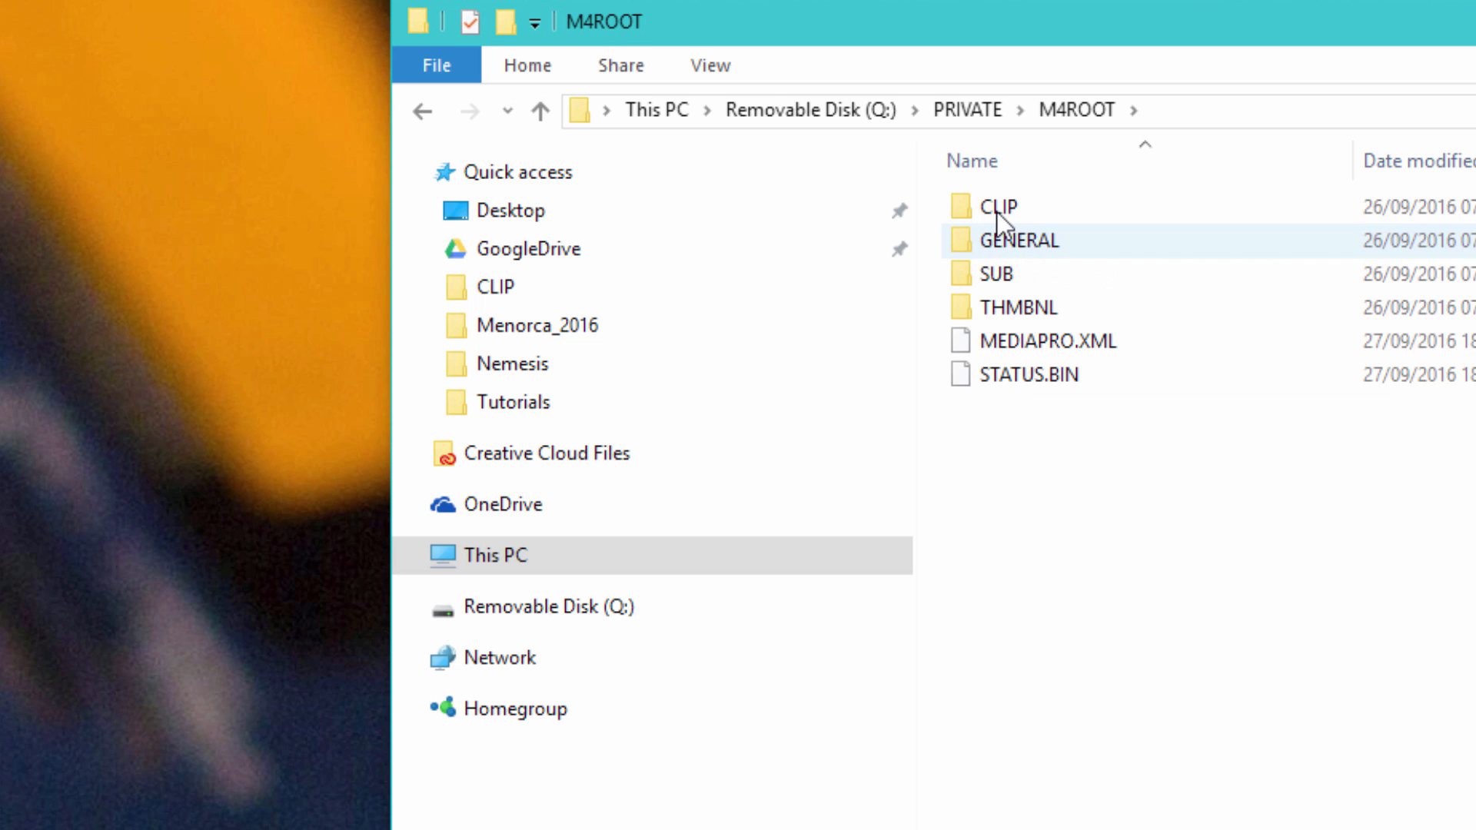
double_click(996, 206)
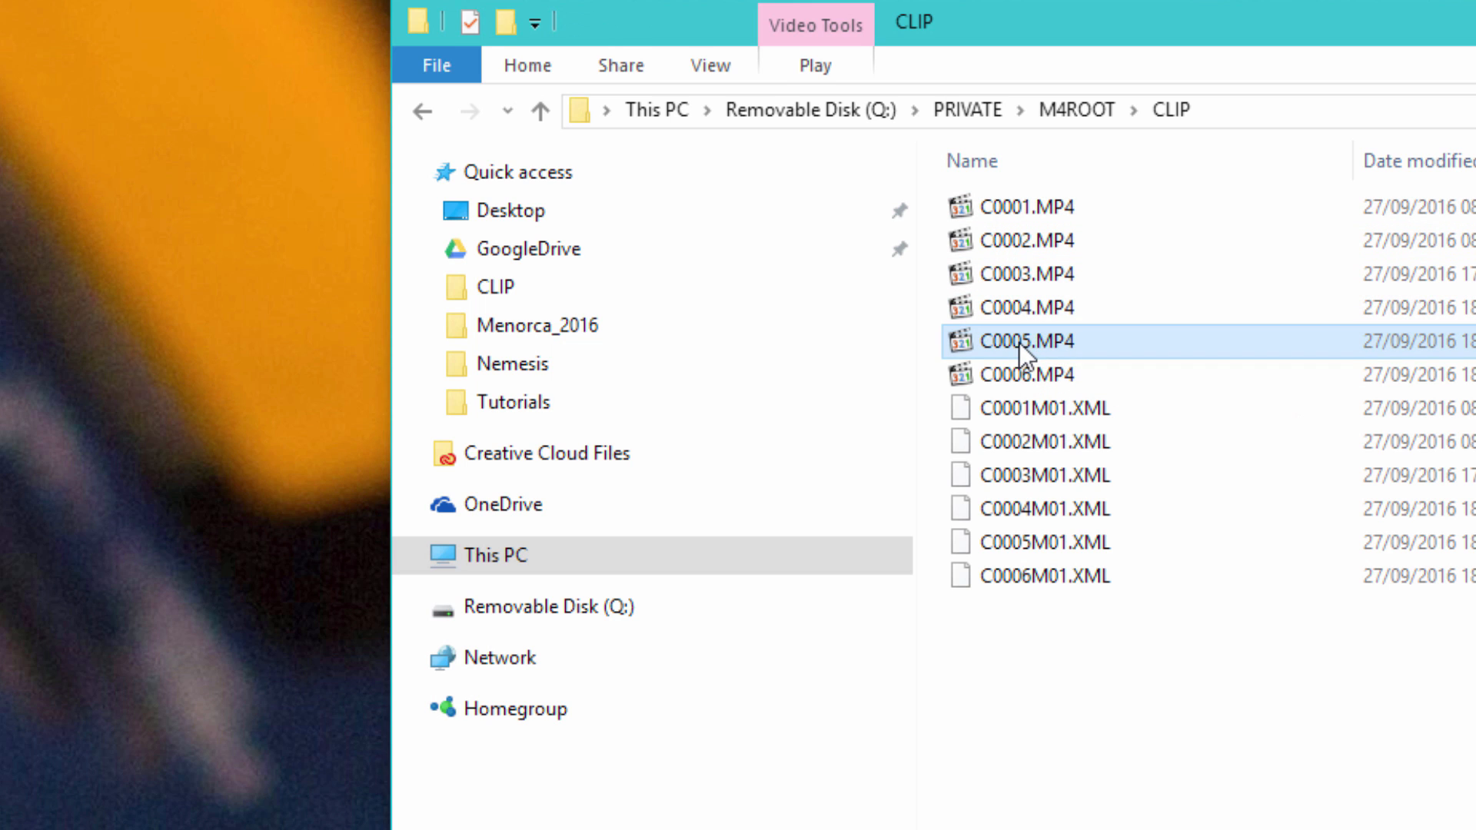
click(1029, 374)
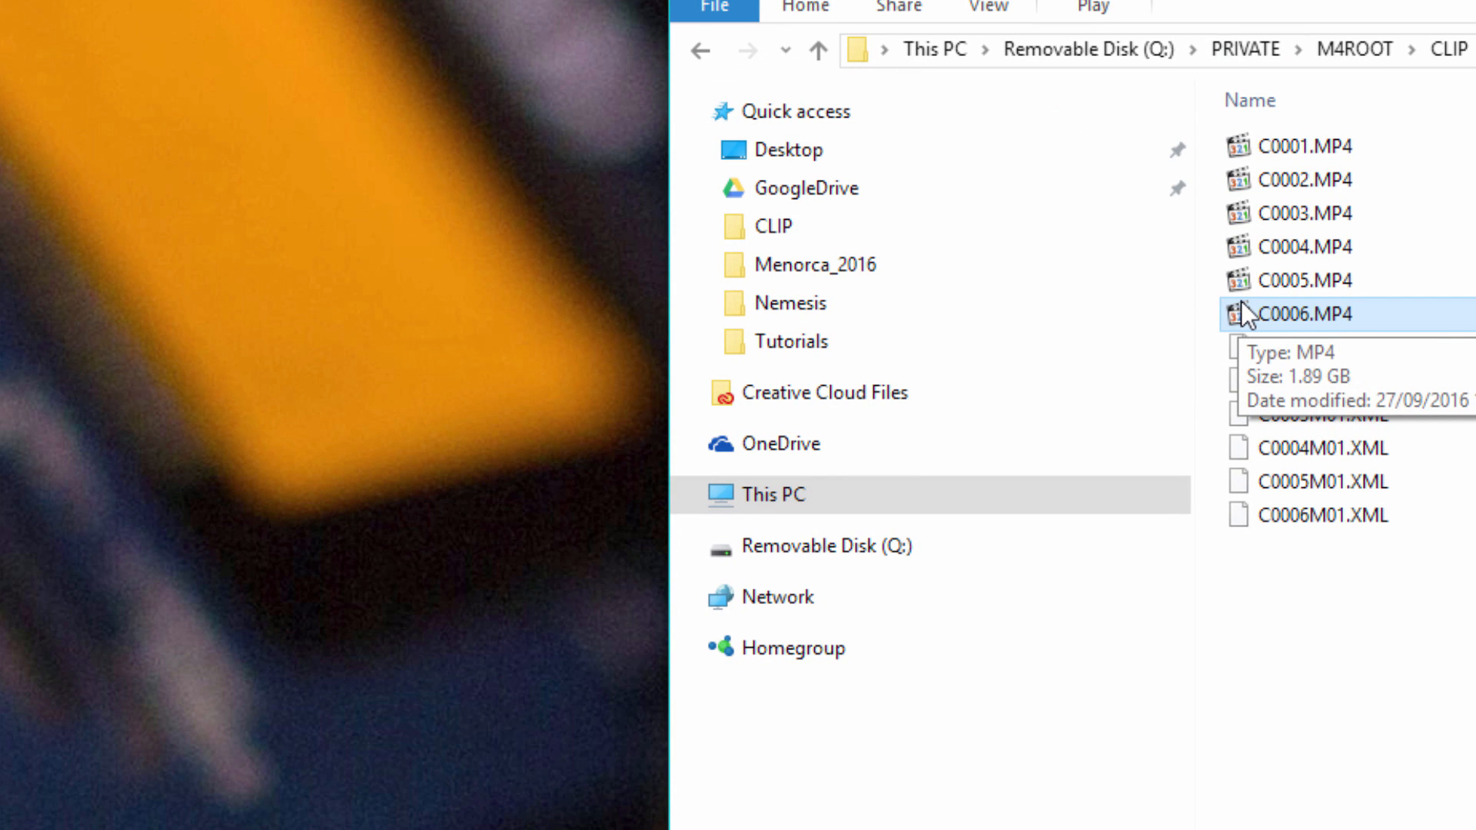
right_click(324, 386)
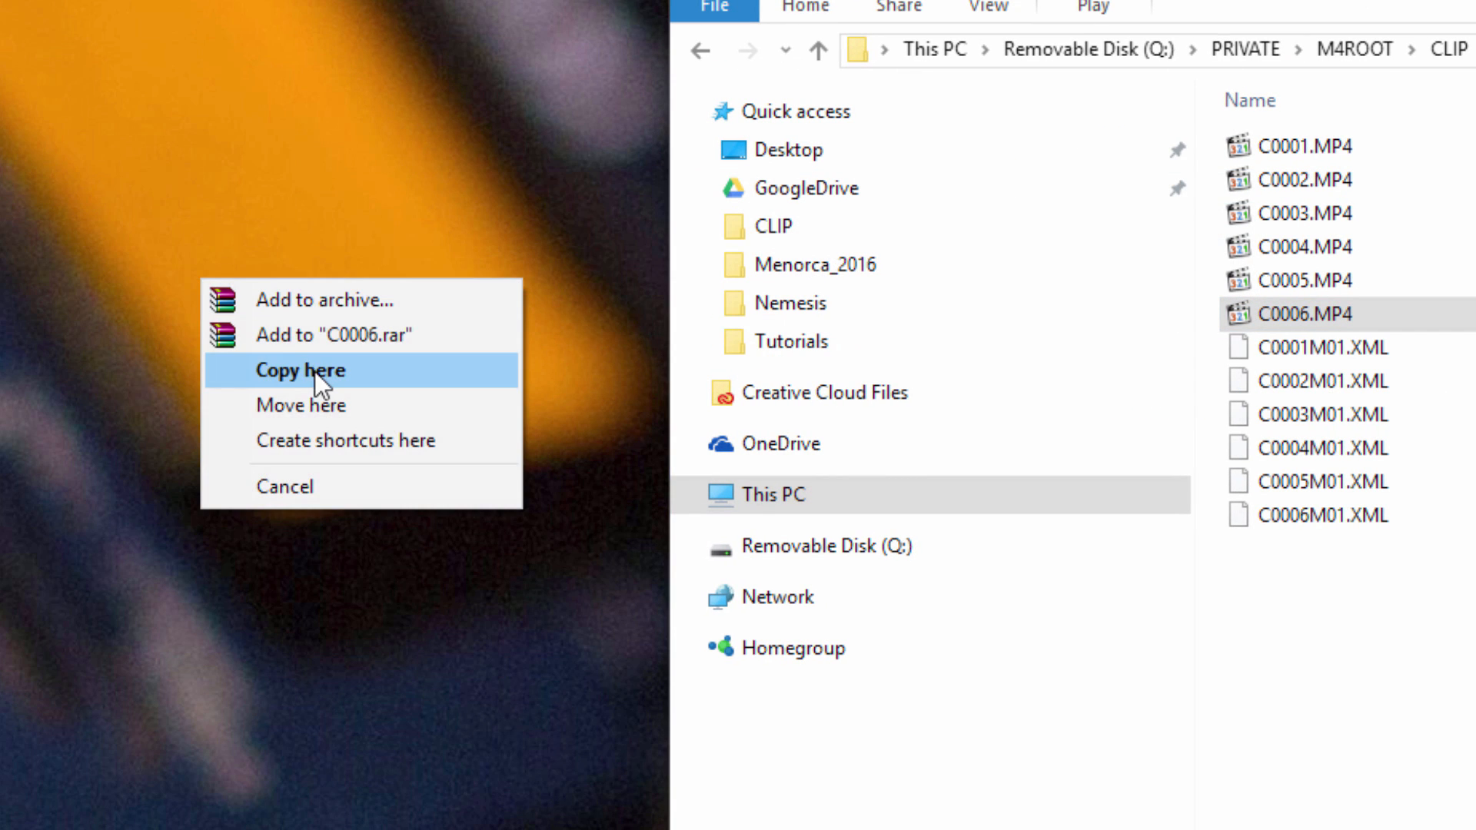
click(299, 369)
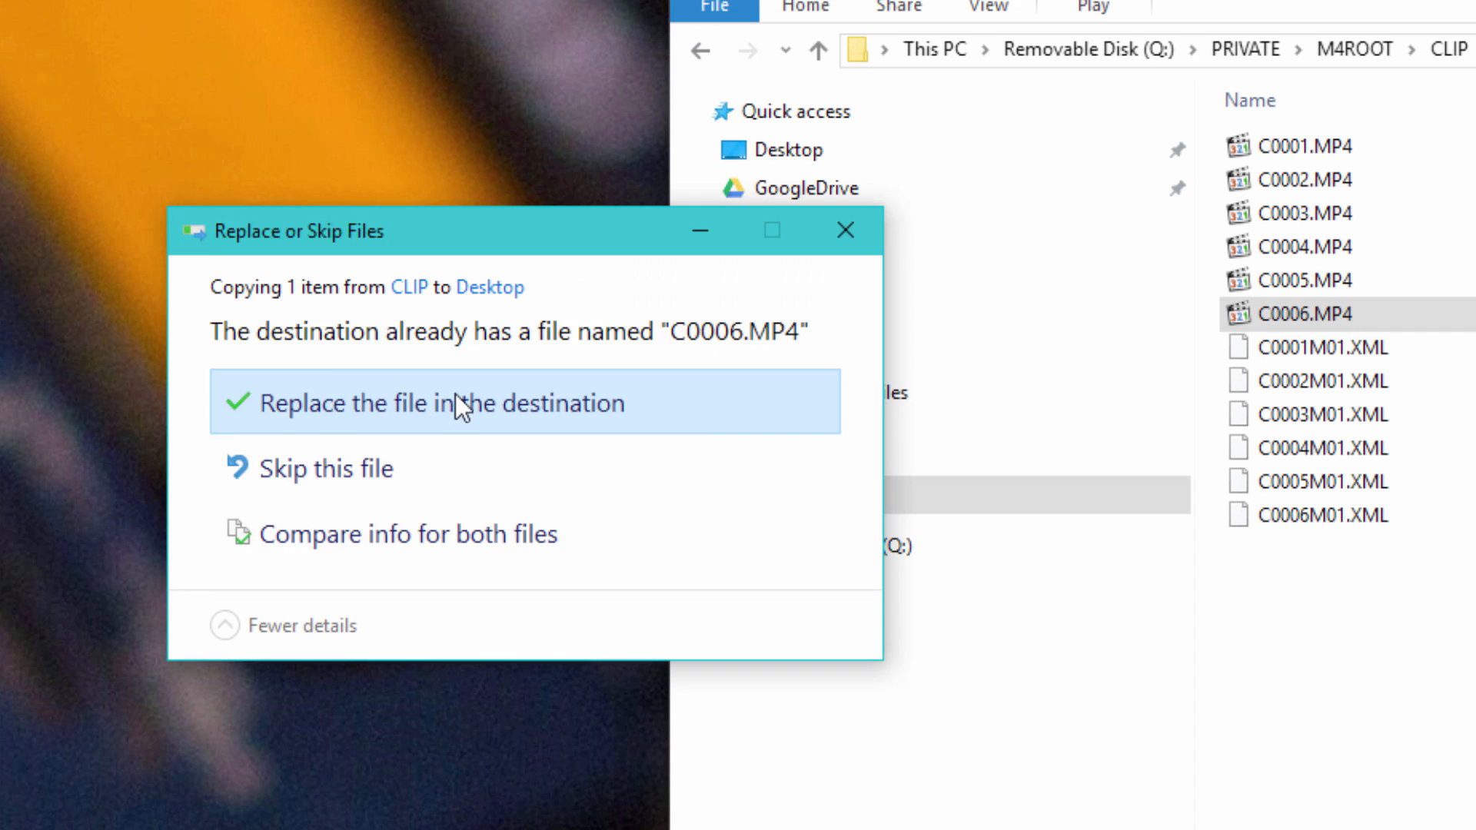
click(438, 403)
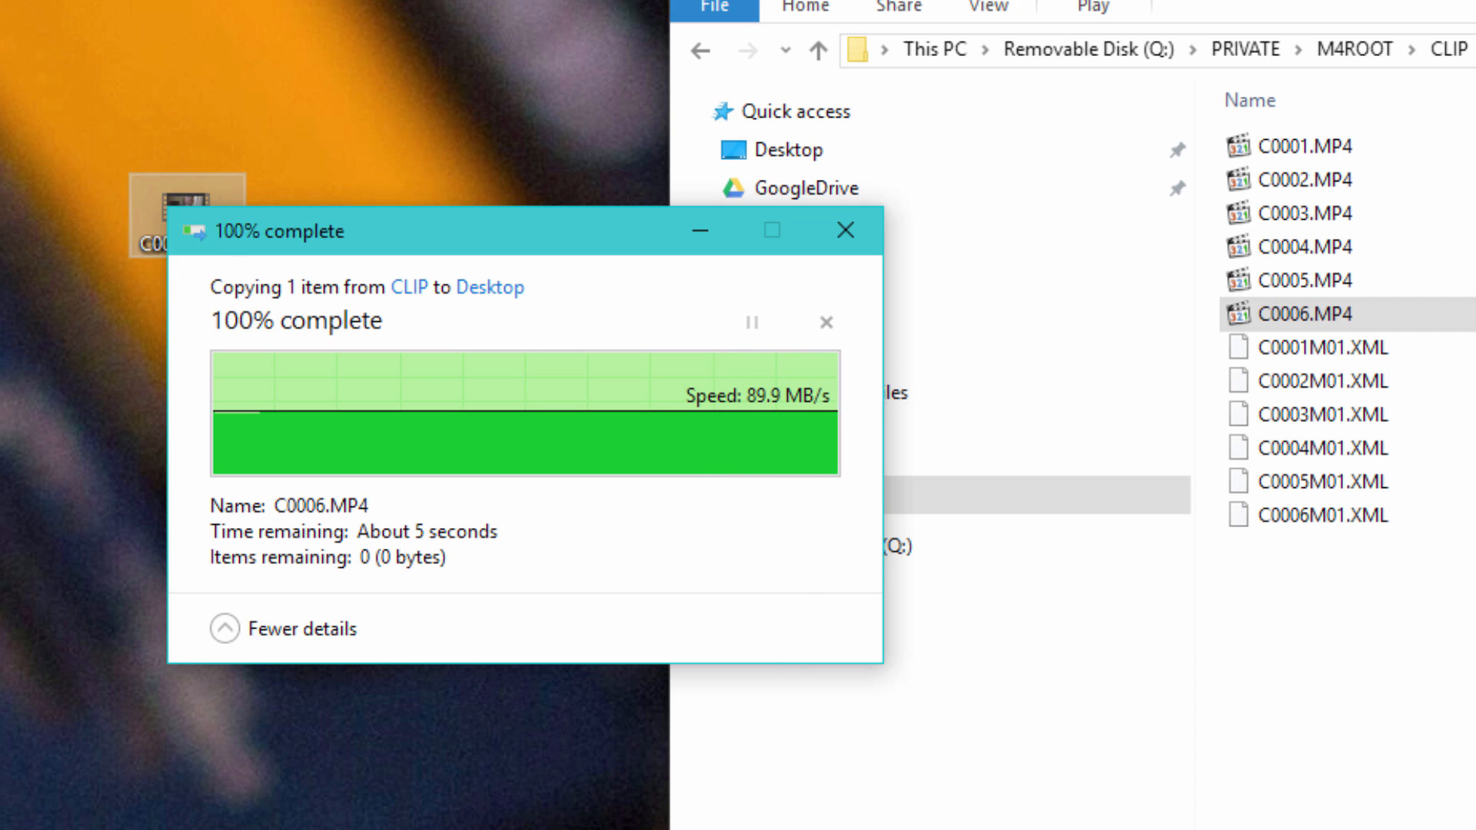
click(843, 229)
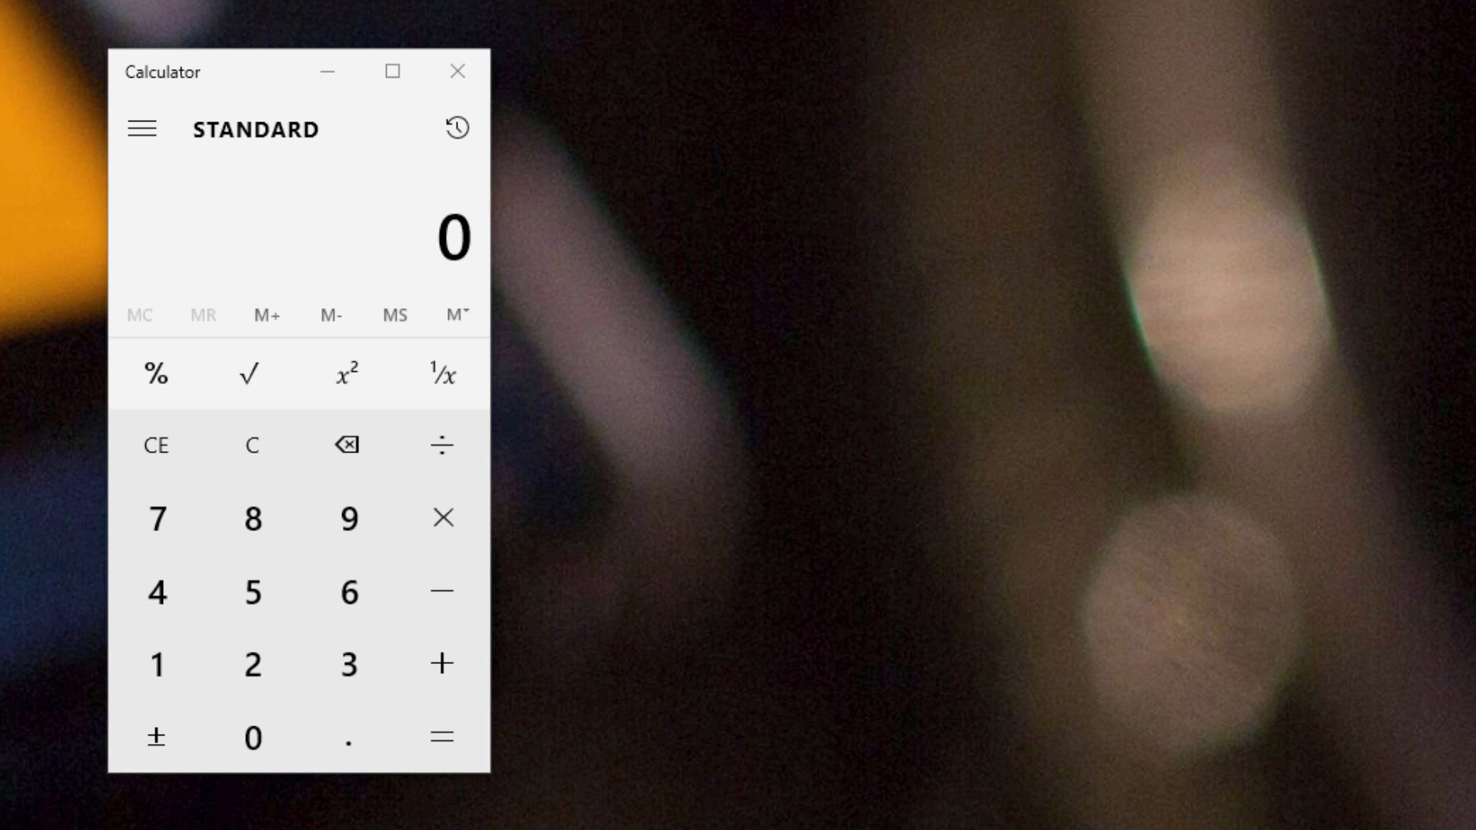
mouse_move(752, 628)
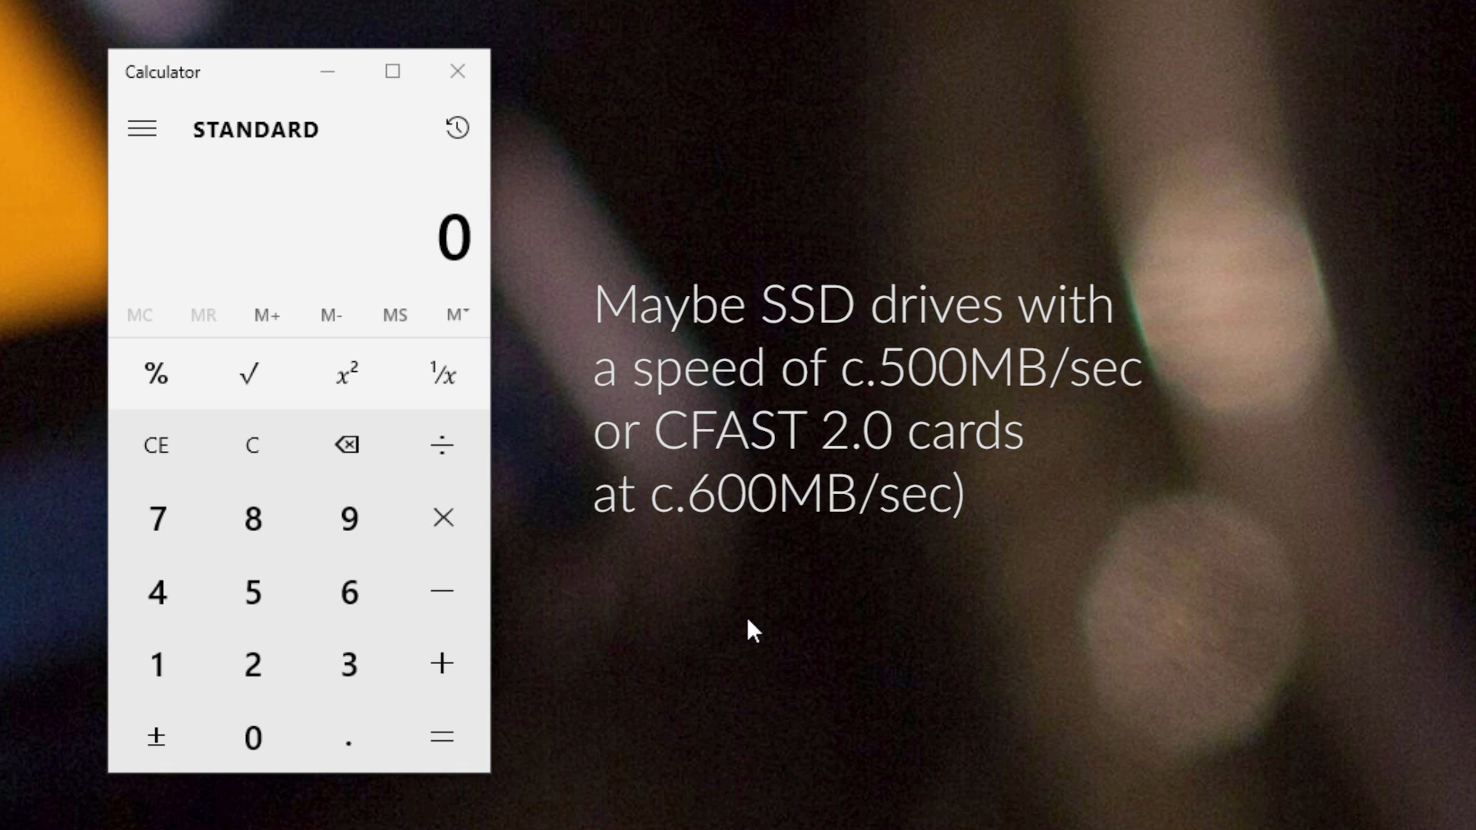
mouse_move(746, 535)
text(300)
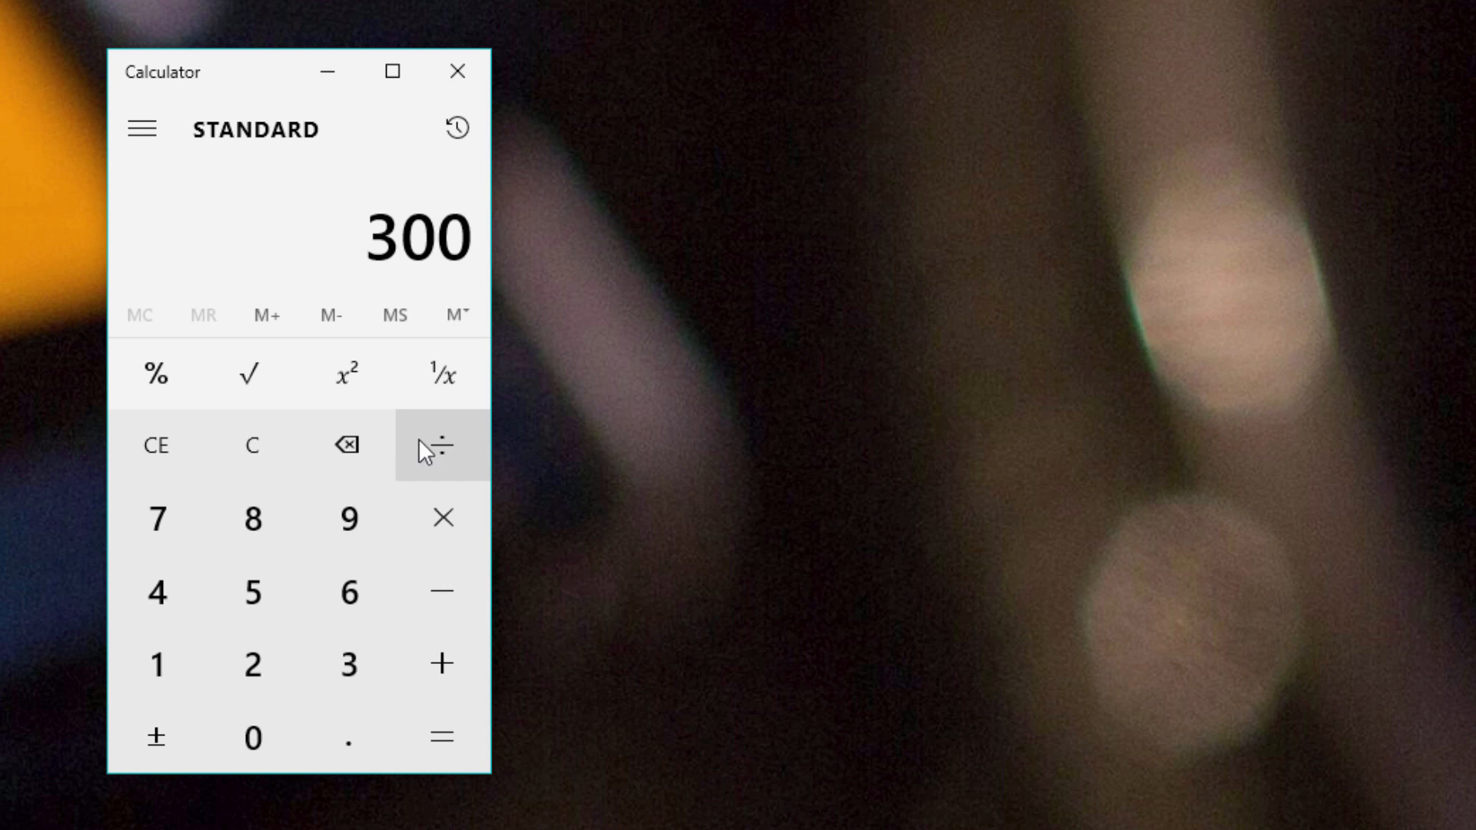
click(441, 444)
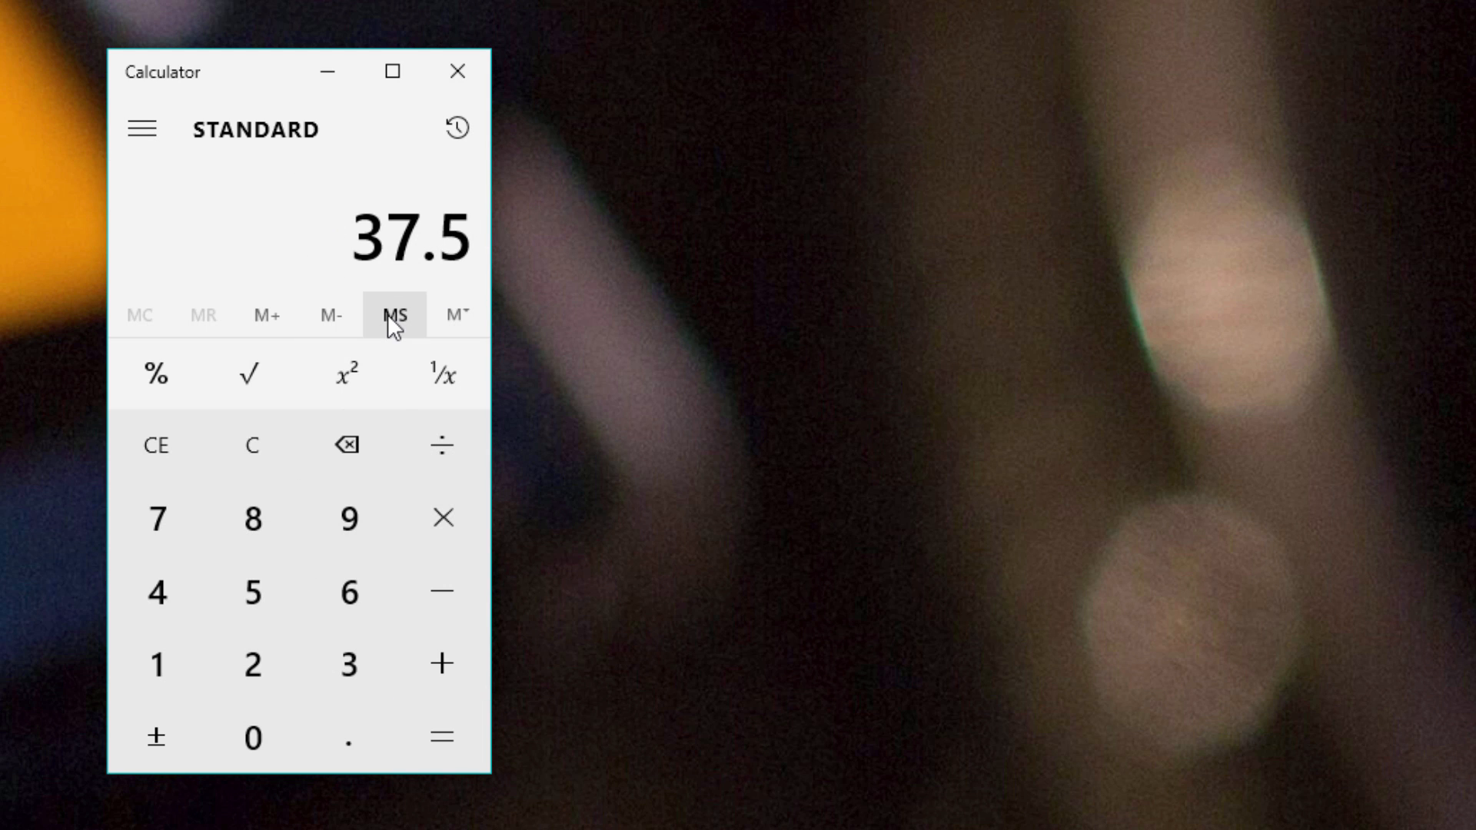
mouse_move(480, 280)
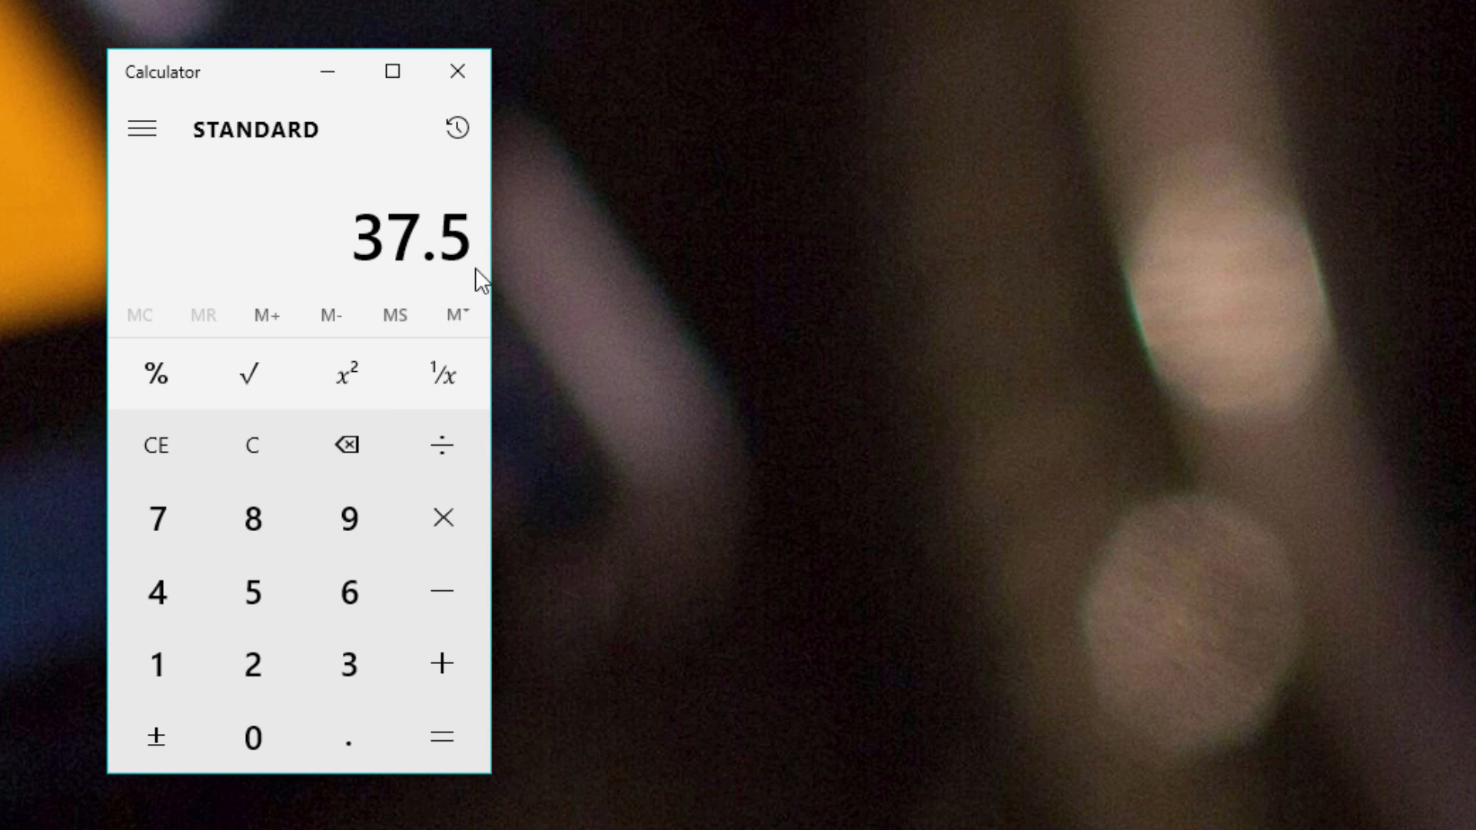
mouse_move(441, 518)
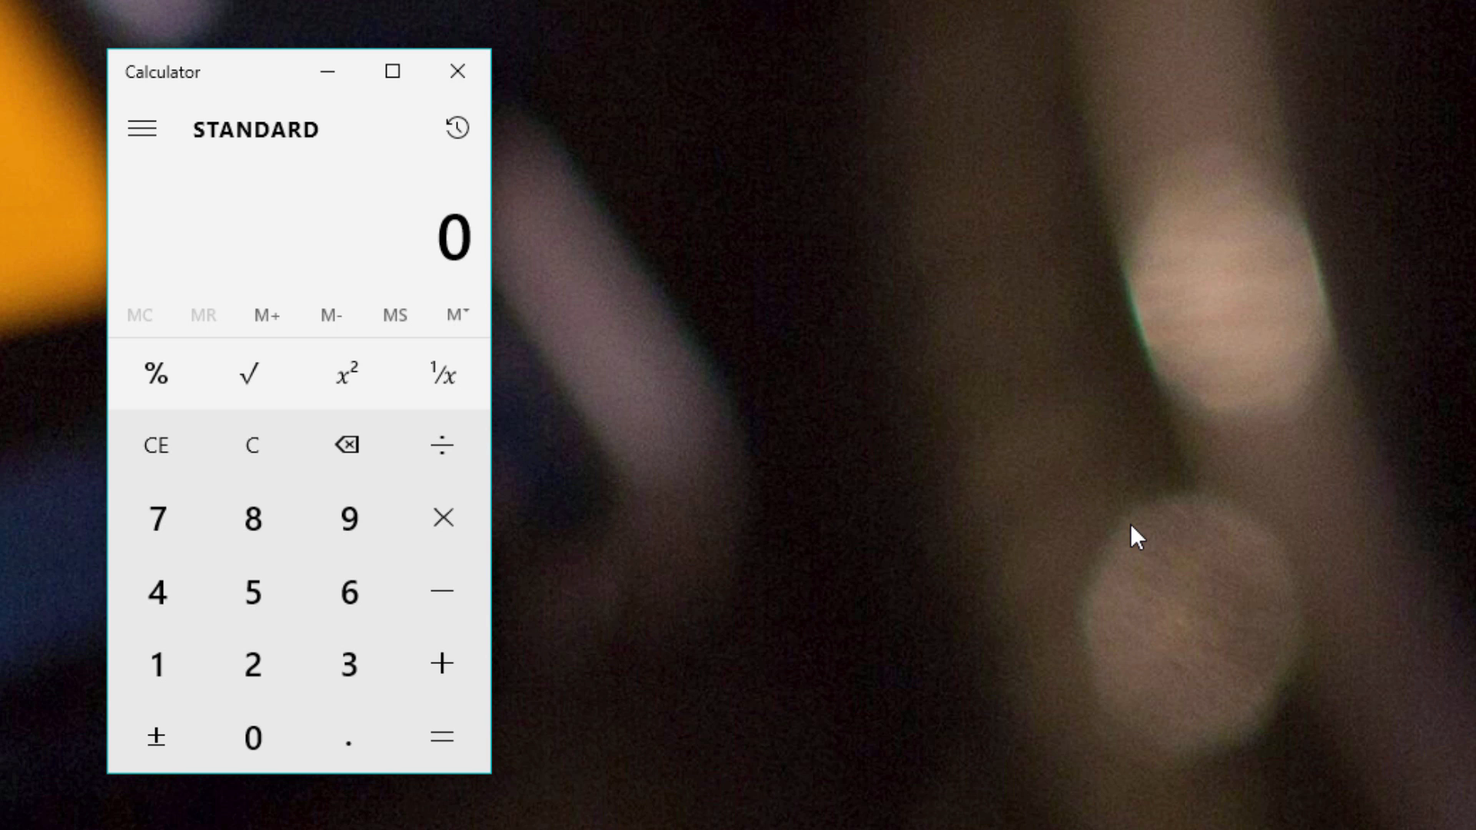
mouse_move(813, 280)
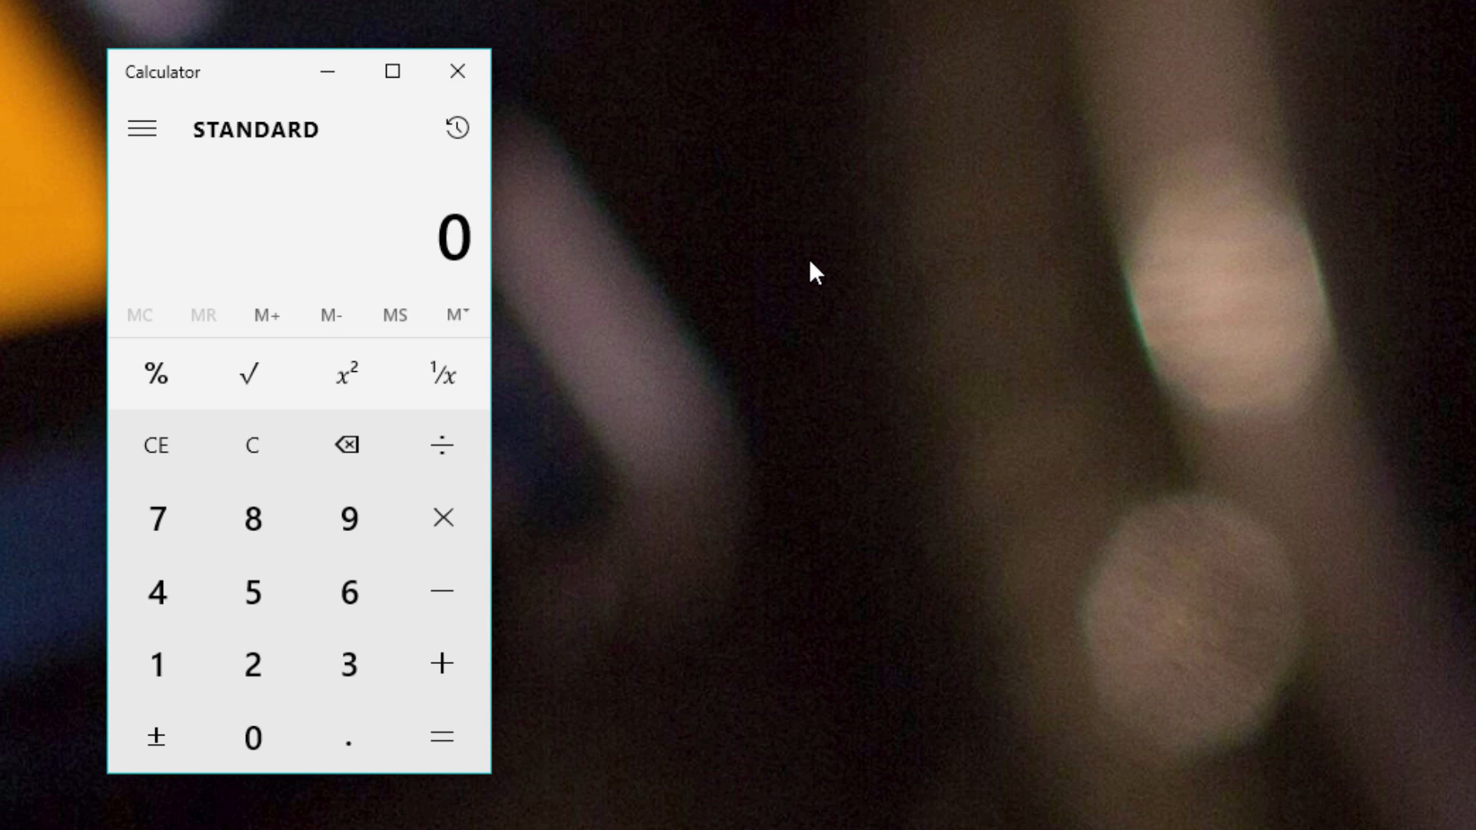
mouse_move(346, 444)
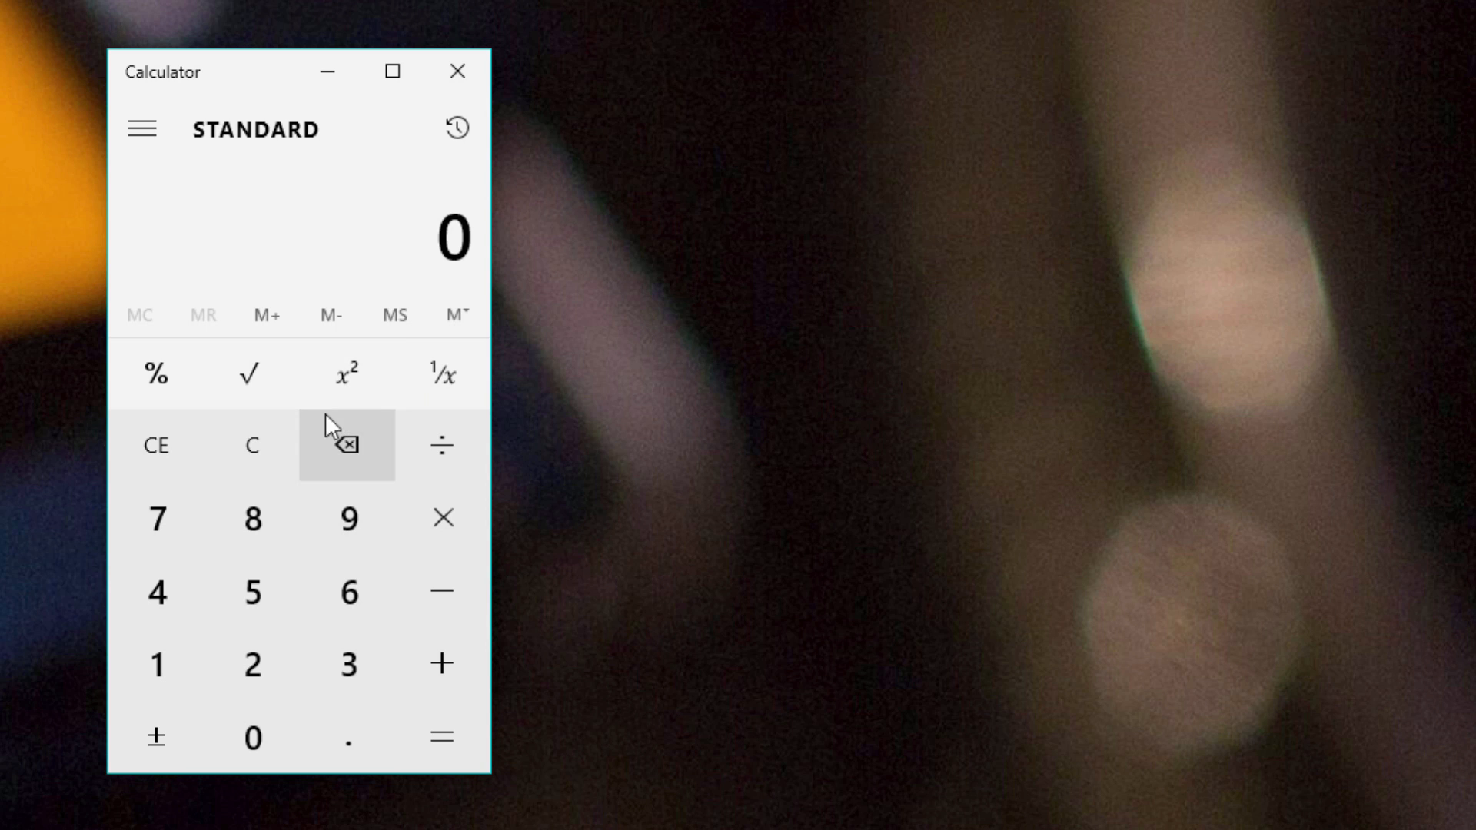
mouse_move(349, 664)
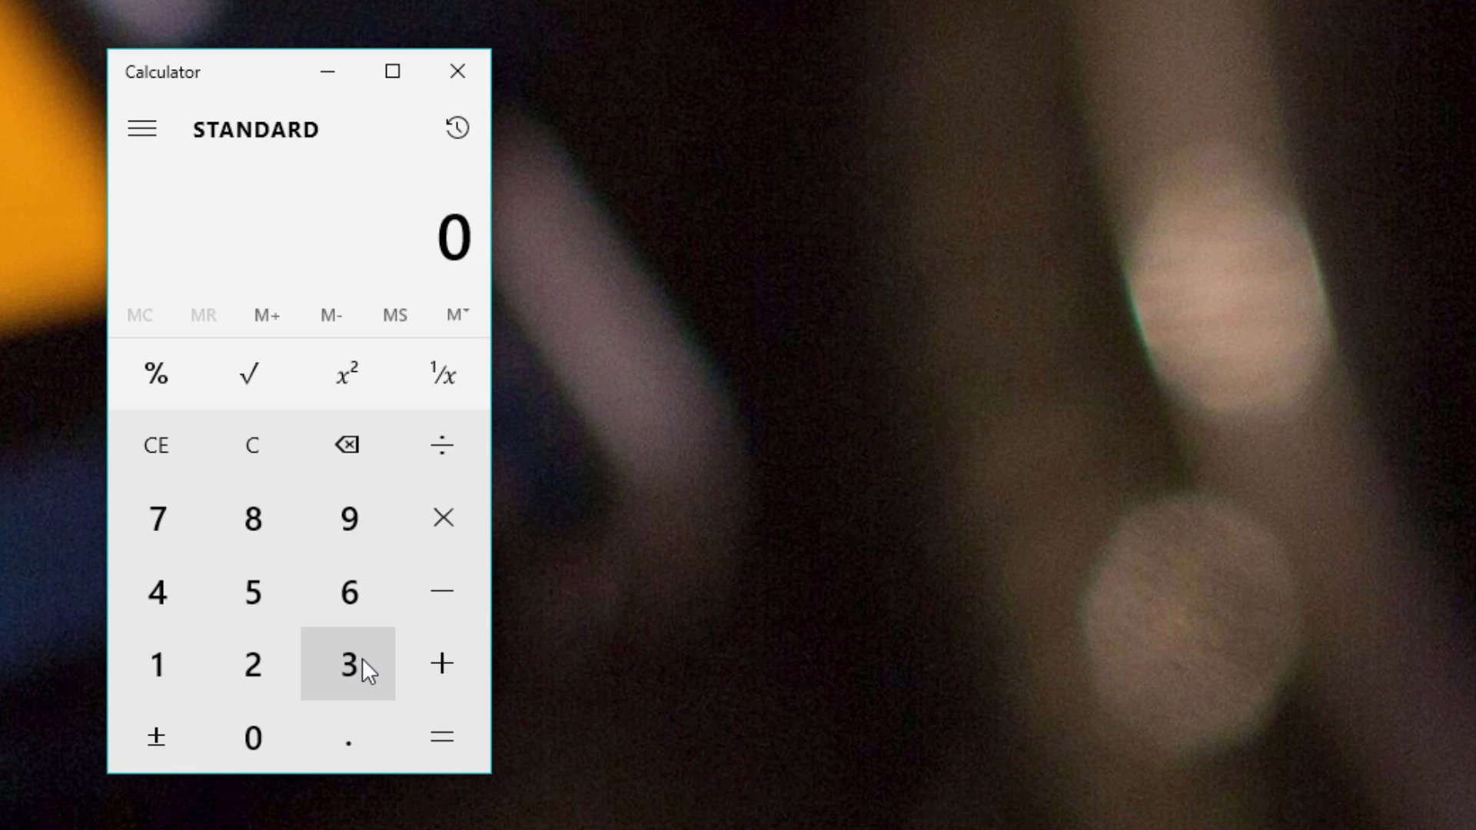
mouse_move(361, 652)
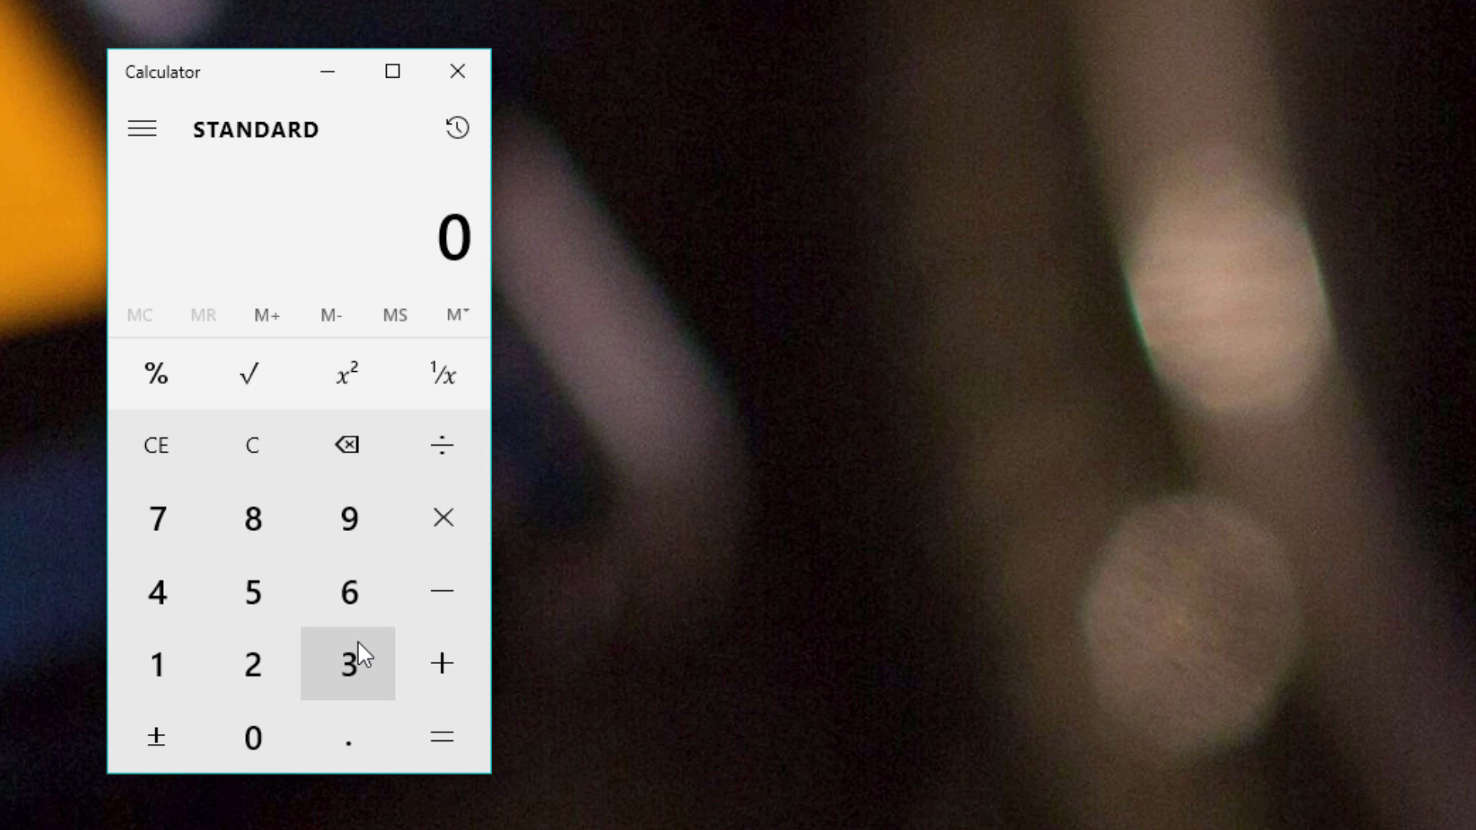
mouse_move(349, 518)
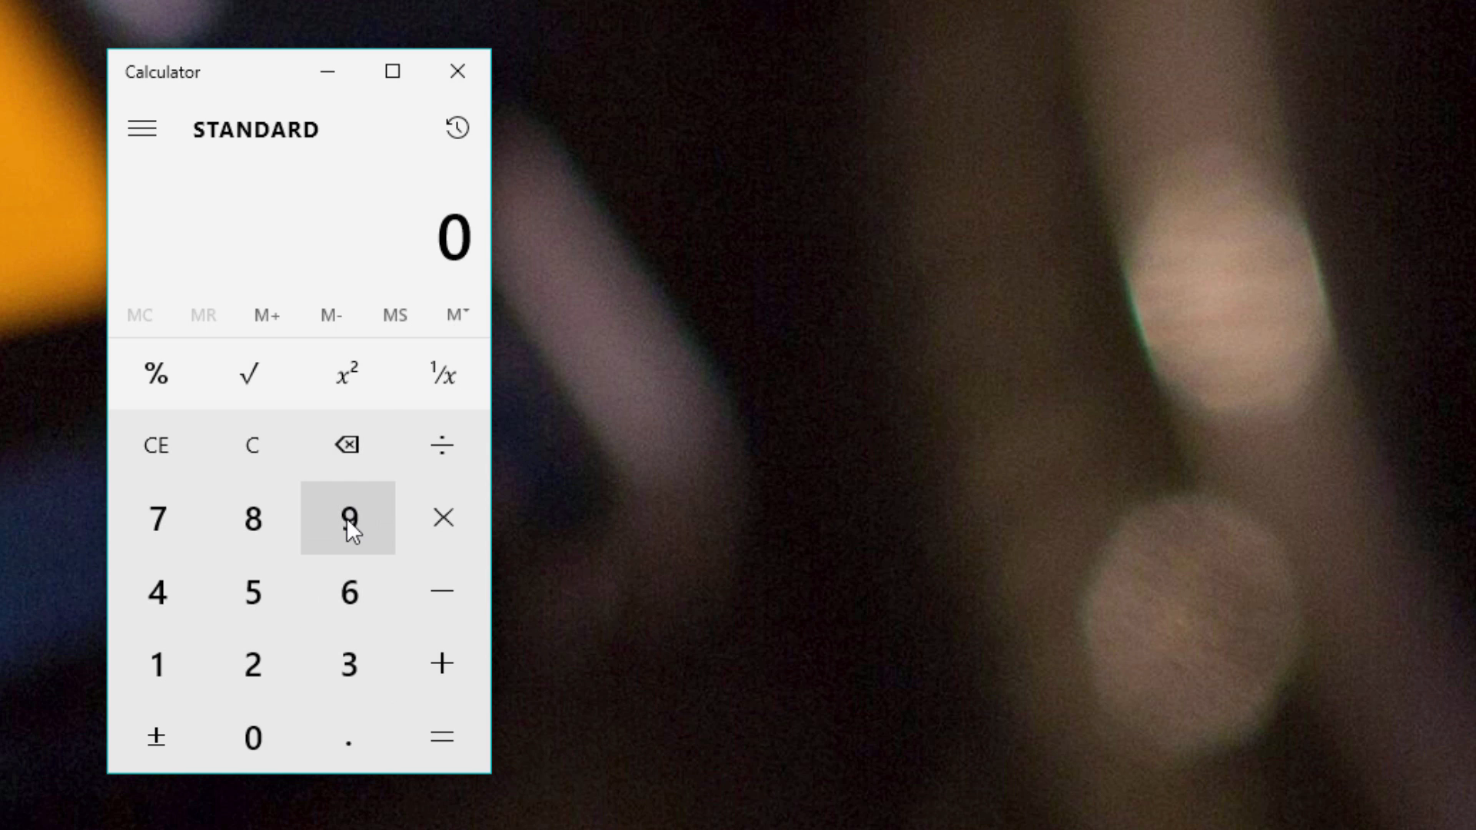
Step: Enter 90 on the Calculator display as the starting figure
click(251, 736)
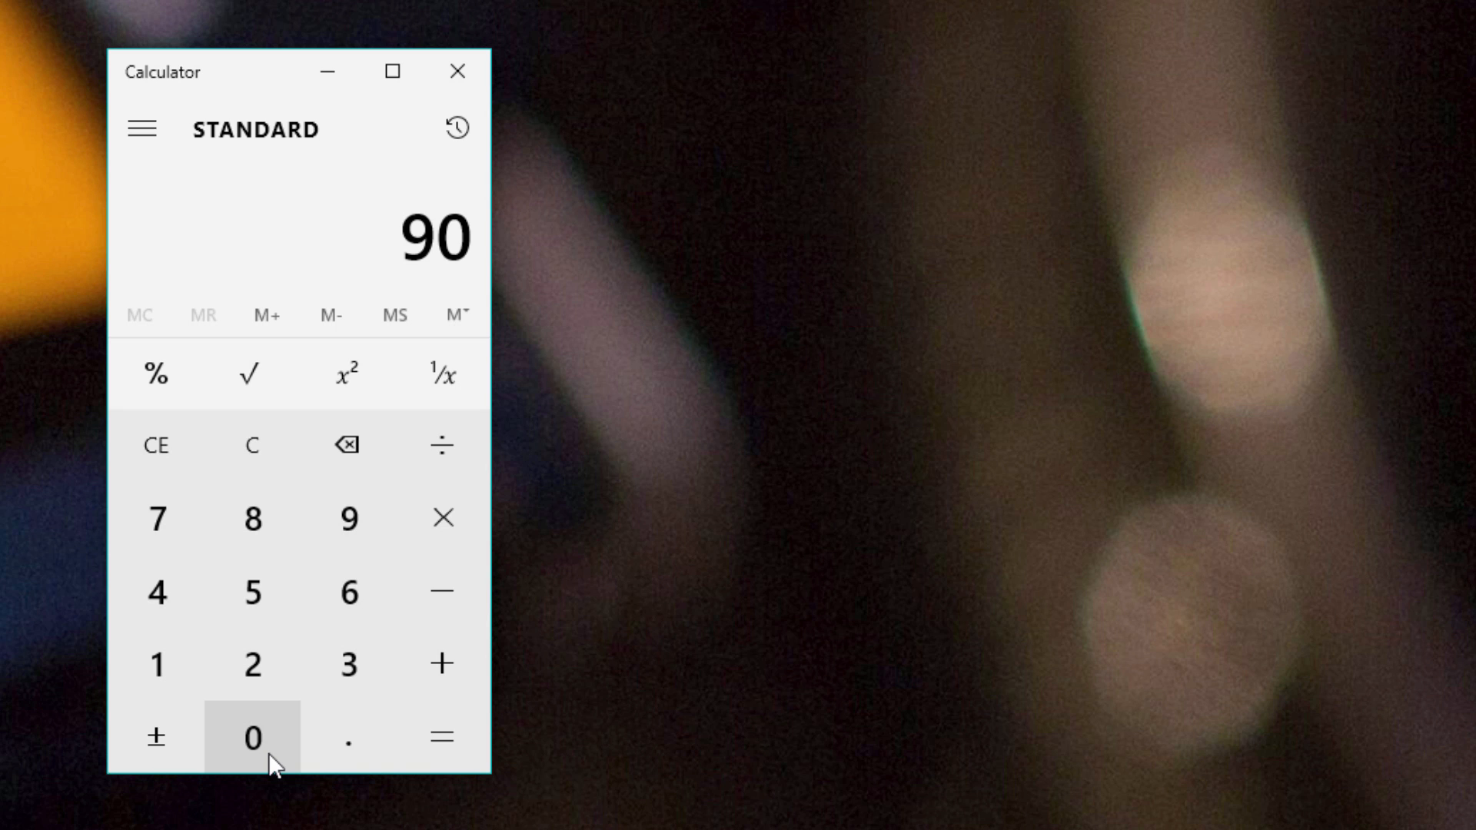
mouse_move(481, 219)
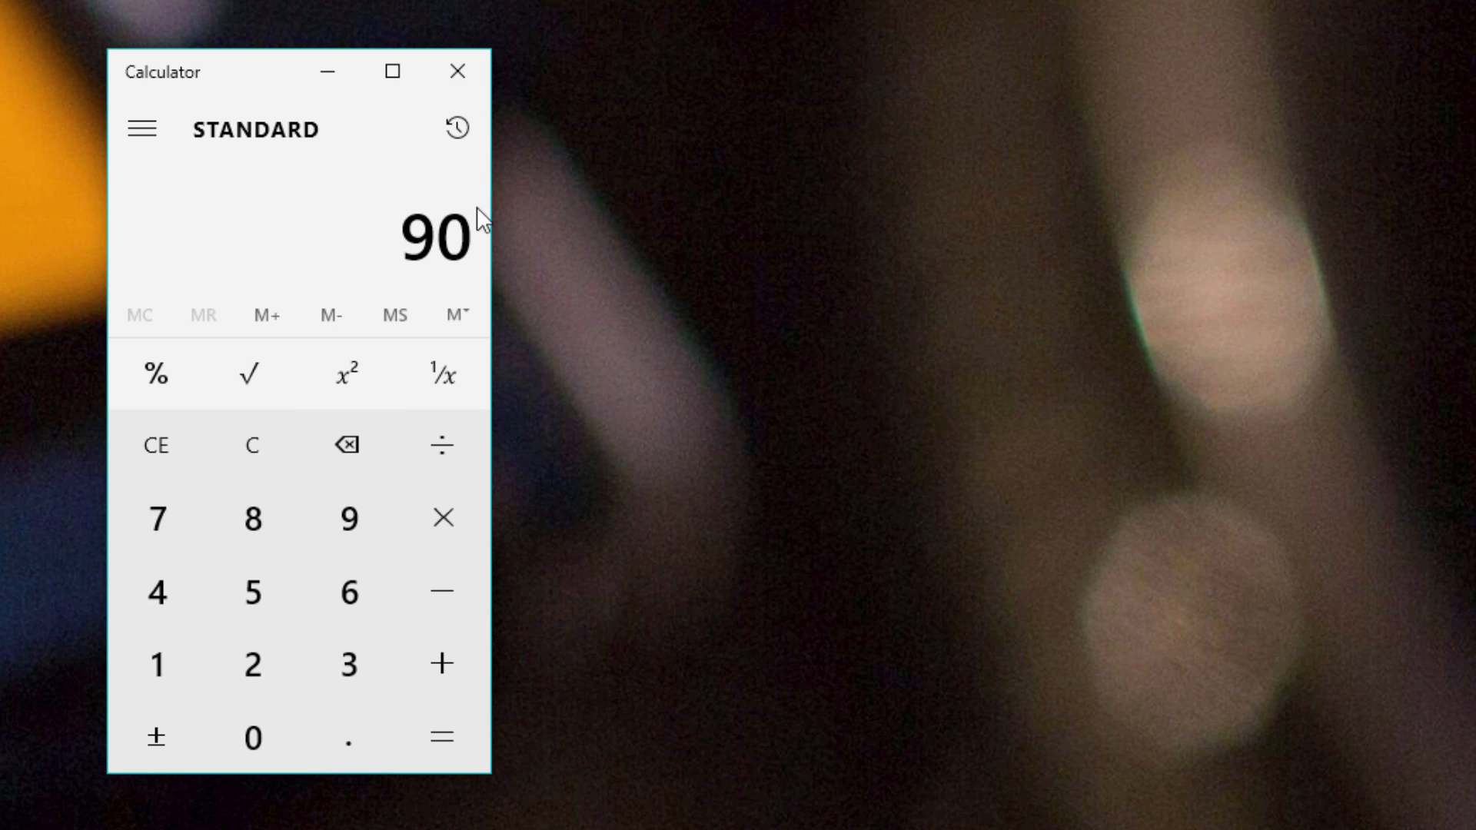
mouse_move(455, 129)
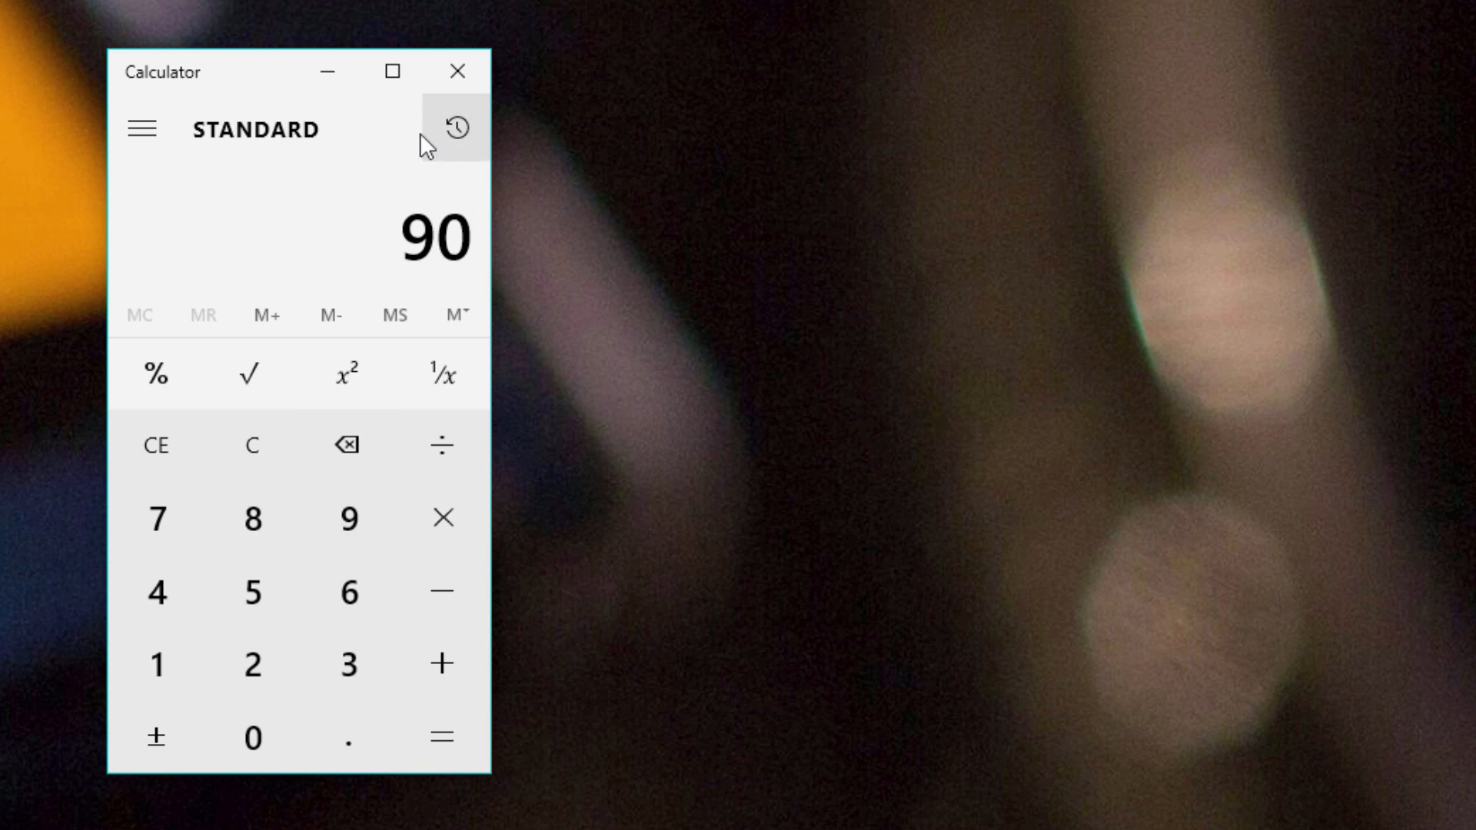
mouse_move(532, 293)
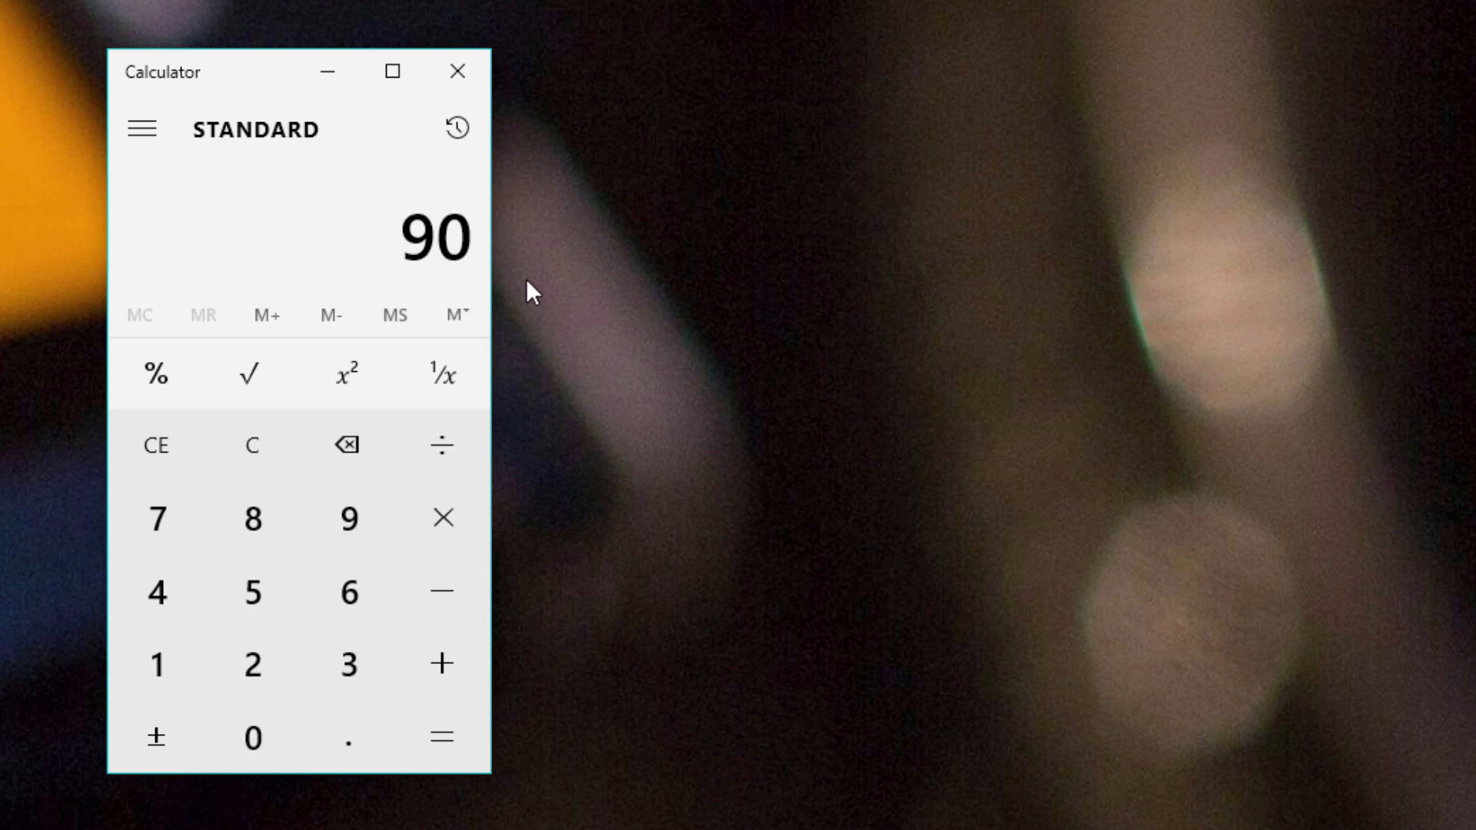
mouse_move(472, 278)
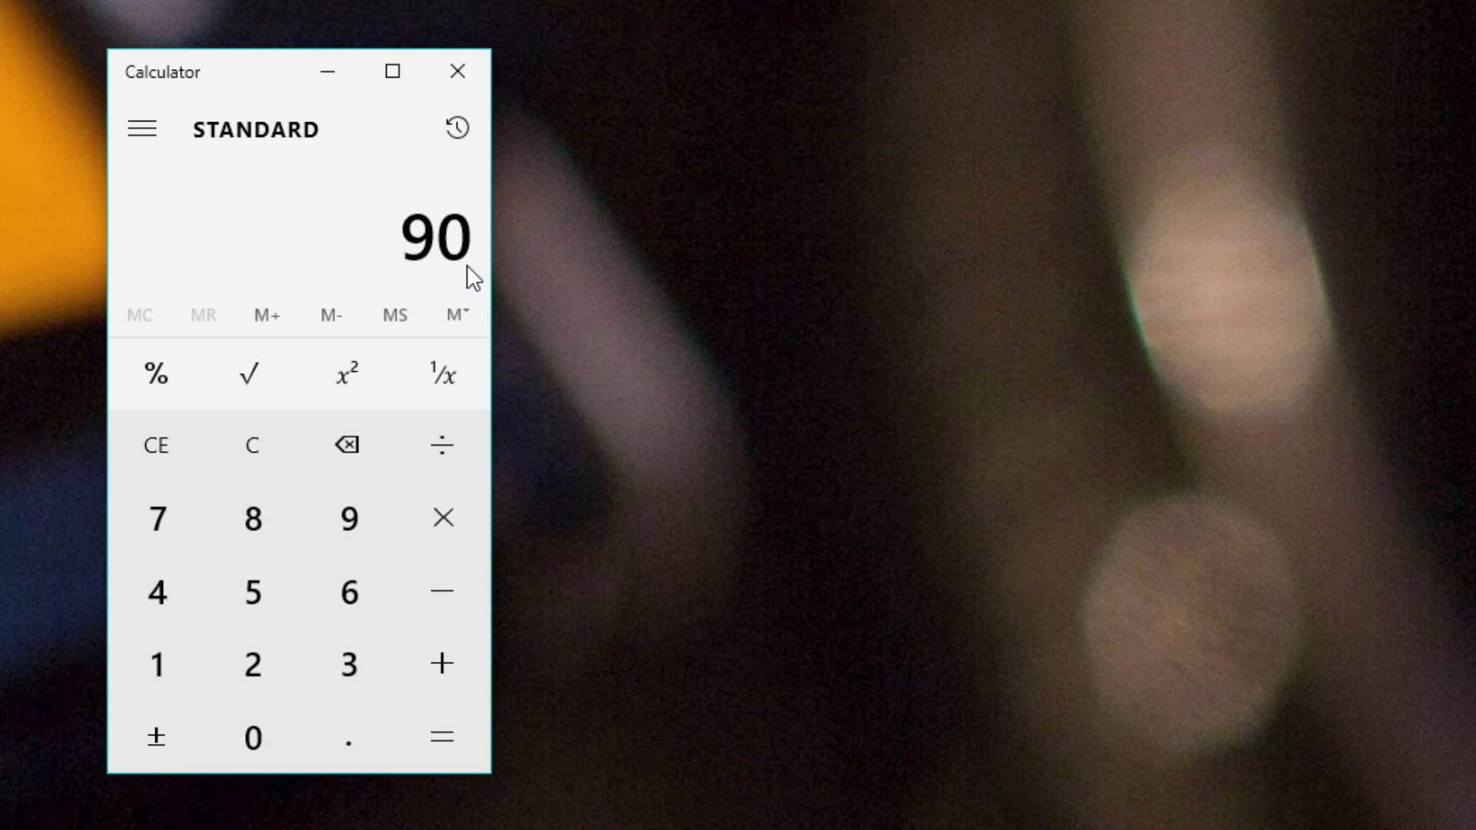
mouse_move(251, 444)
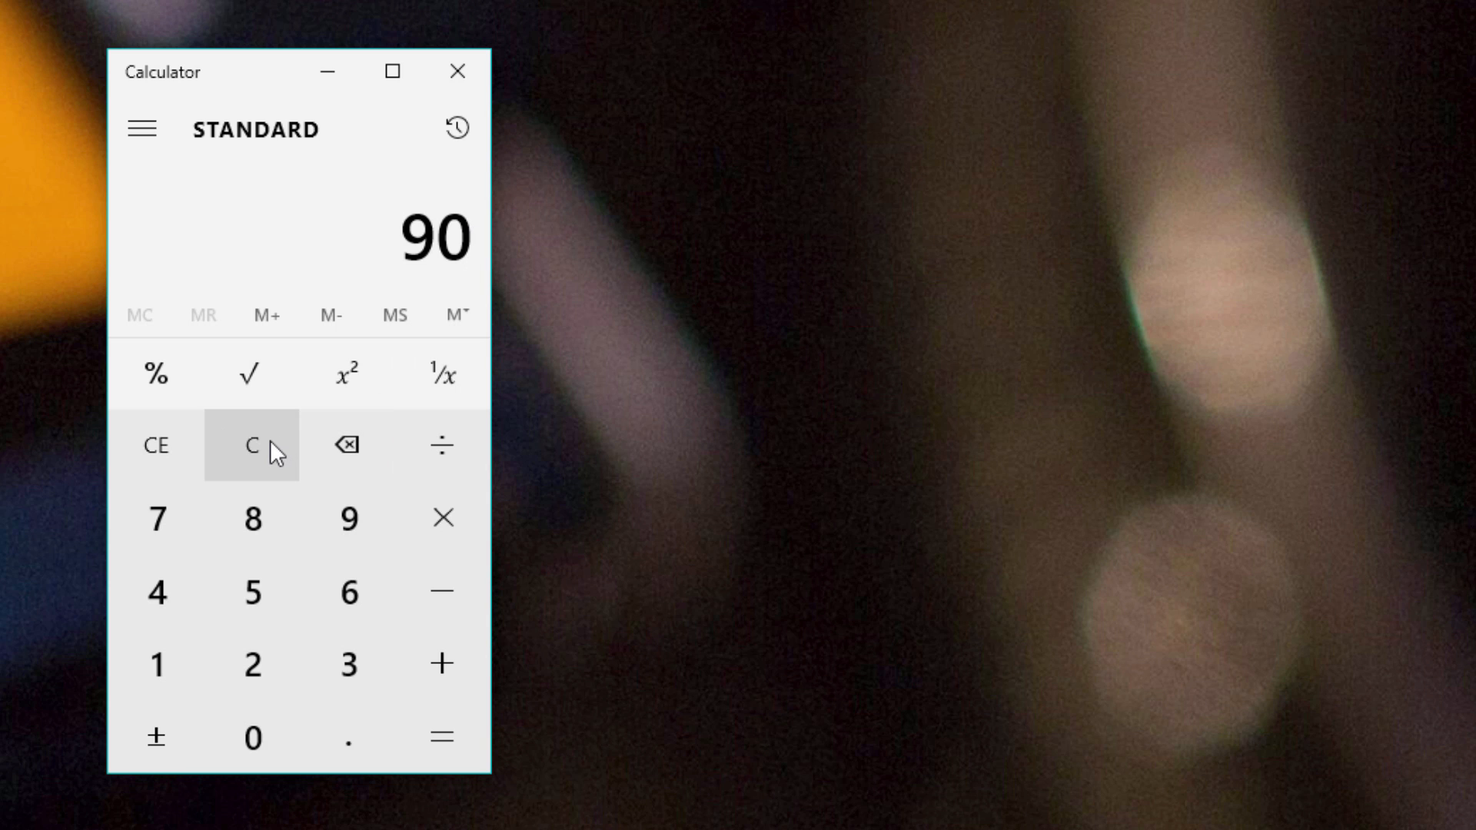